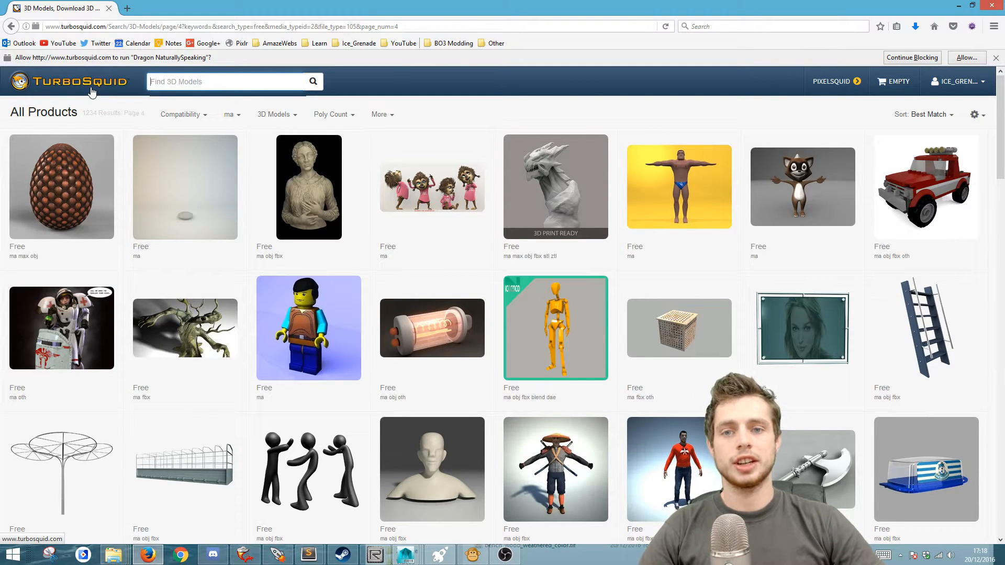
Step: Search Google for 'free 3d model' in a new browser tab
left_click(237, 9)
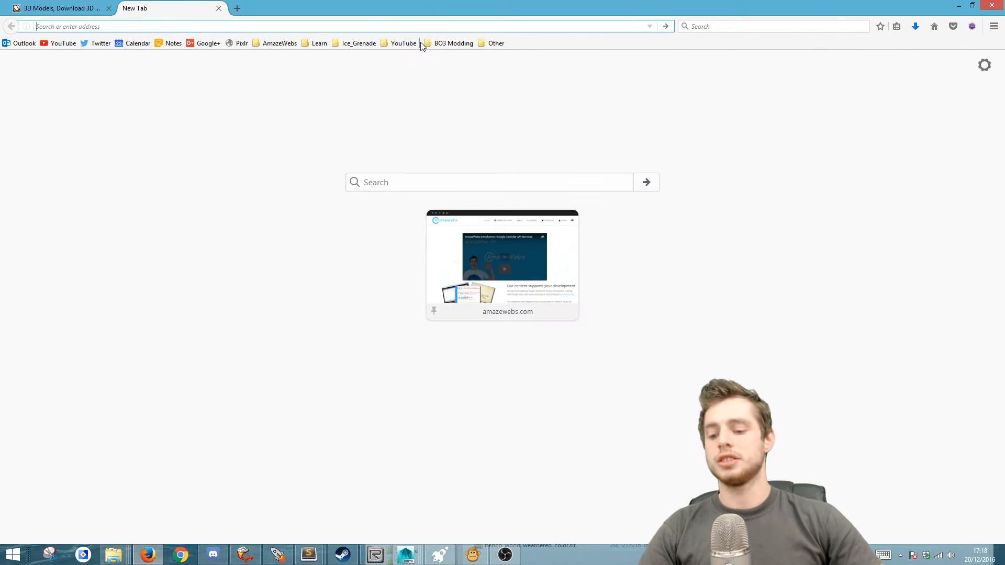
type("free 3d mo")
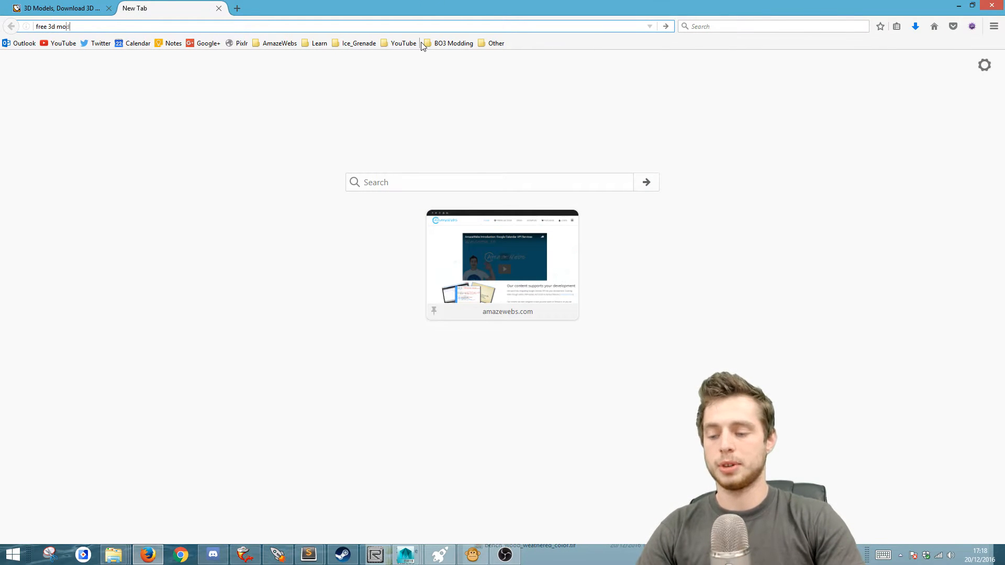
key("Return")
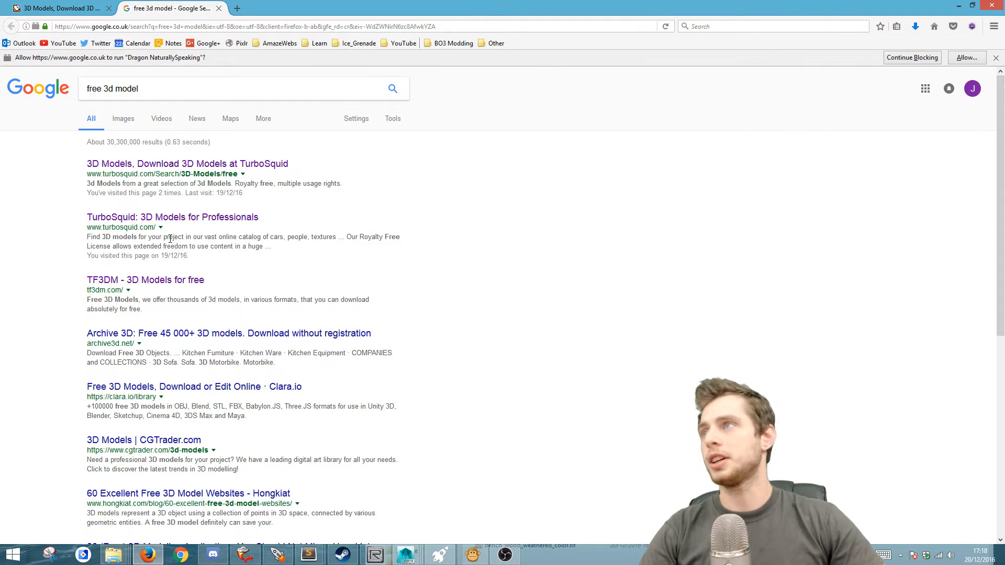
Step: Open TurboSquid's free models, filter by Maya format, and scroll through the listings
left_click(187, 163)
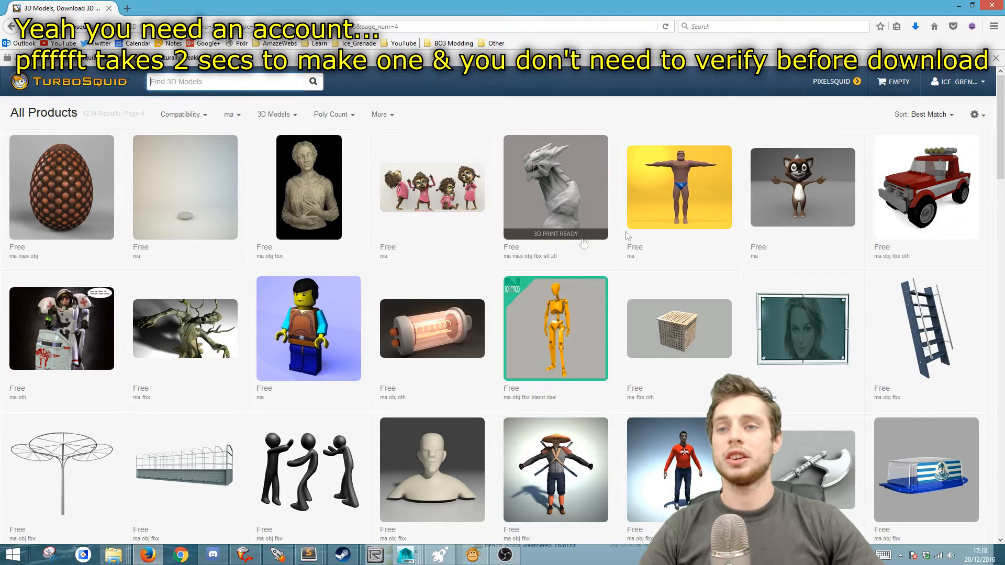
mouse_move(396, 129)
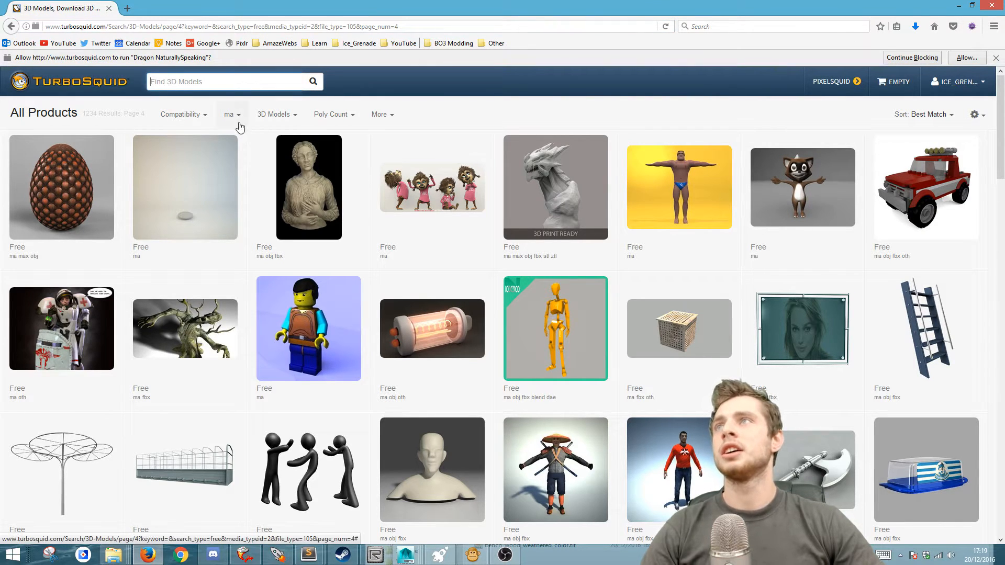
left_click(229, 114)
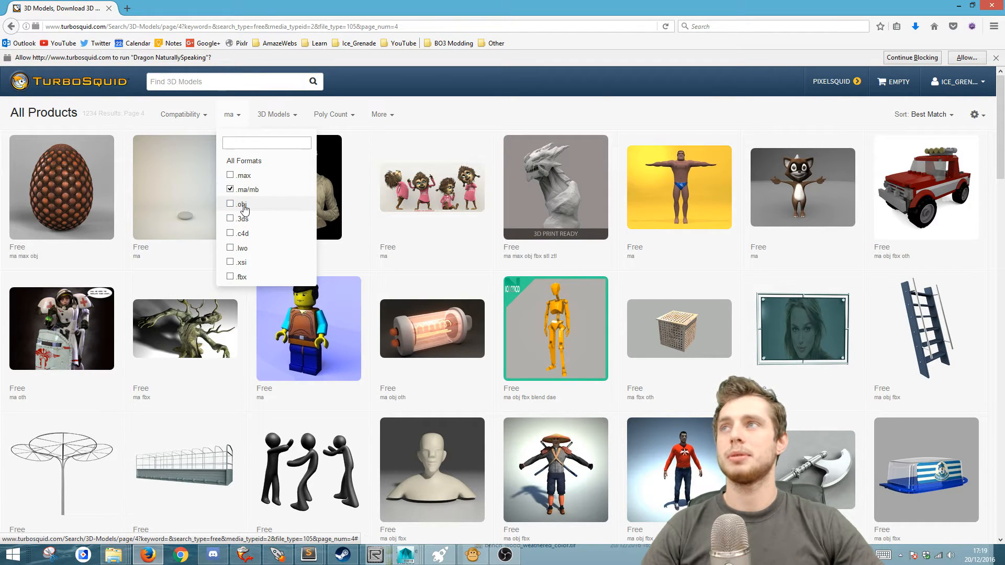
left_click(540, 334)
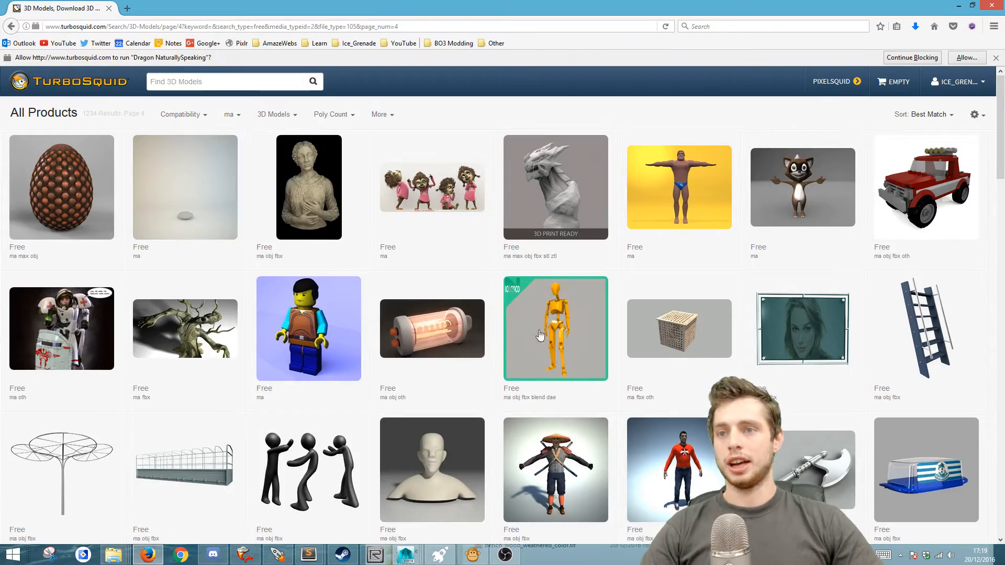
scroll("down", 3)
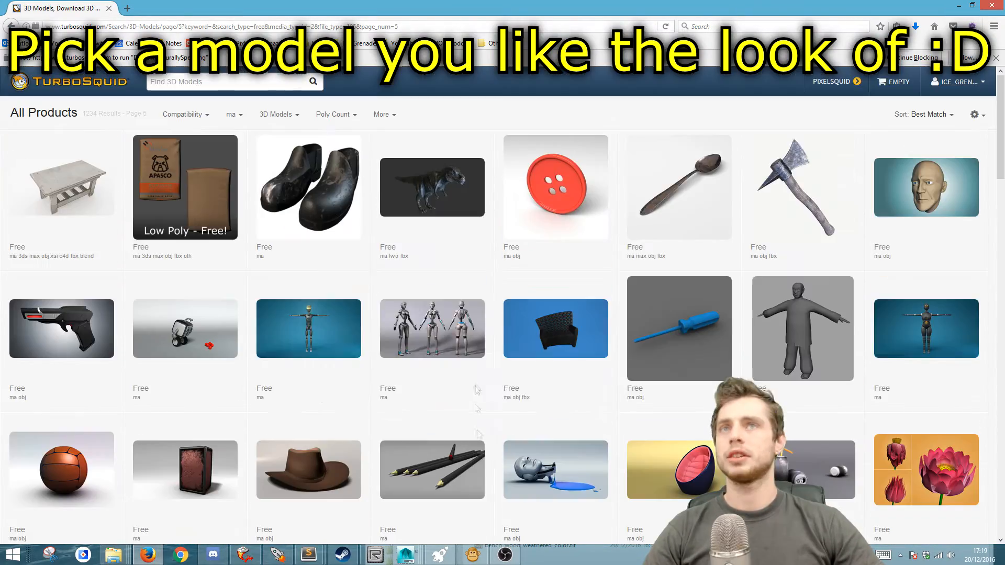
scroll("down", 3)
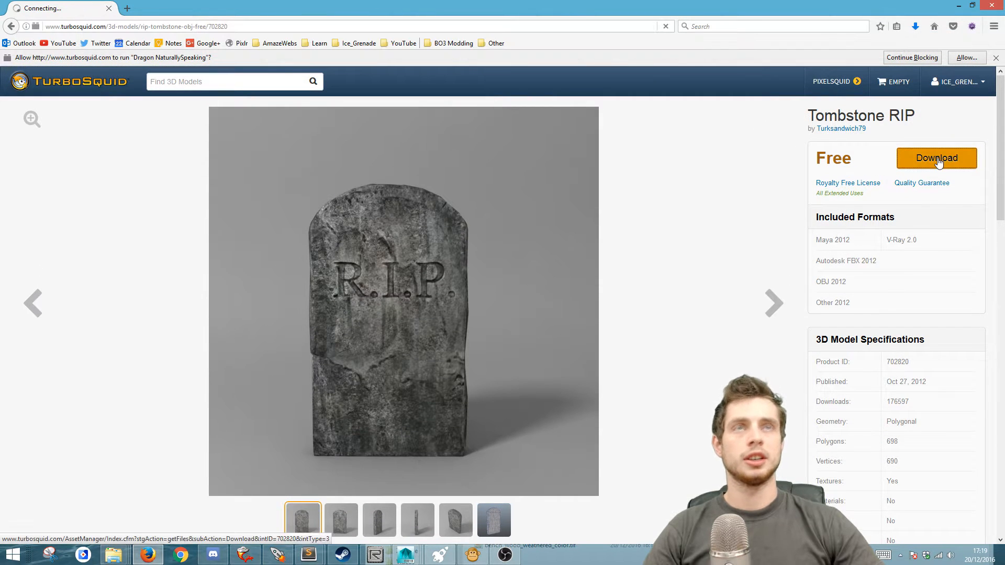
Step: Save Tombstone_RIP_ma.ma and textures.rar from the Tombstone RIP download list
left_click(936, 158)
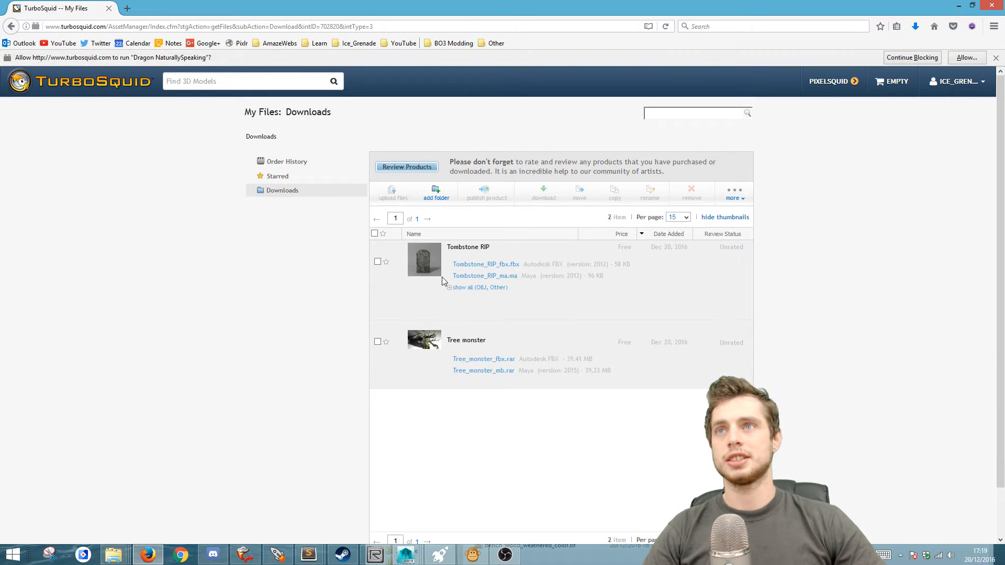
mouse_move(484, 275)
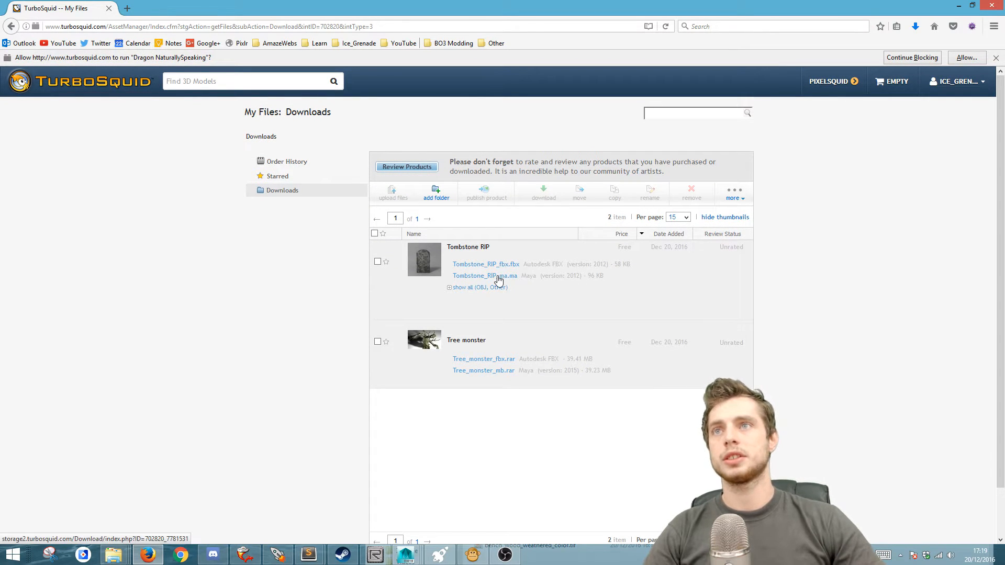
left_click(476, 287)
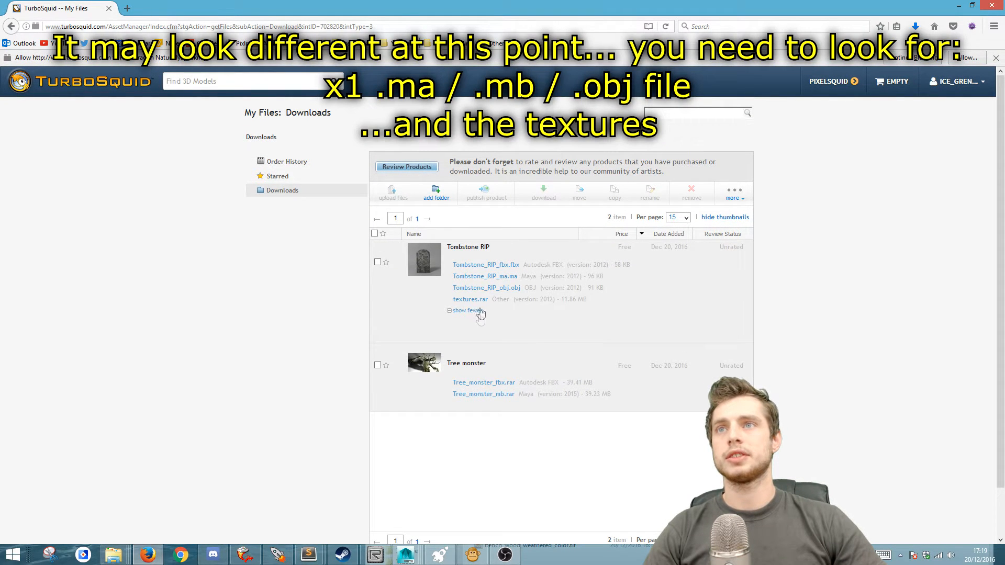
left_click(483, 276)
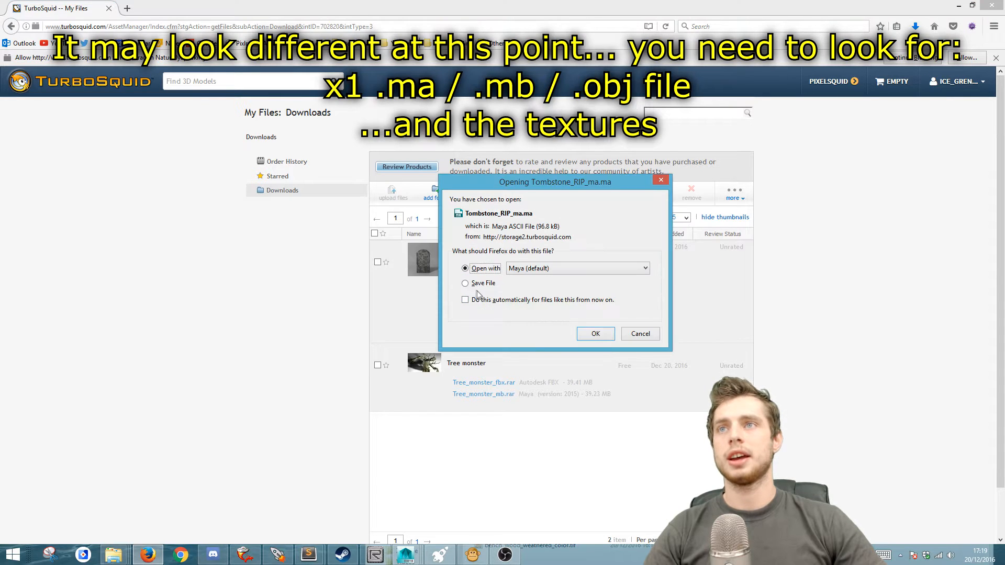
left_click(465, 283)
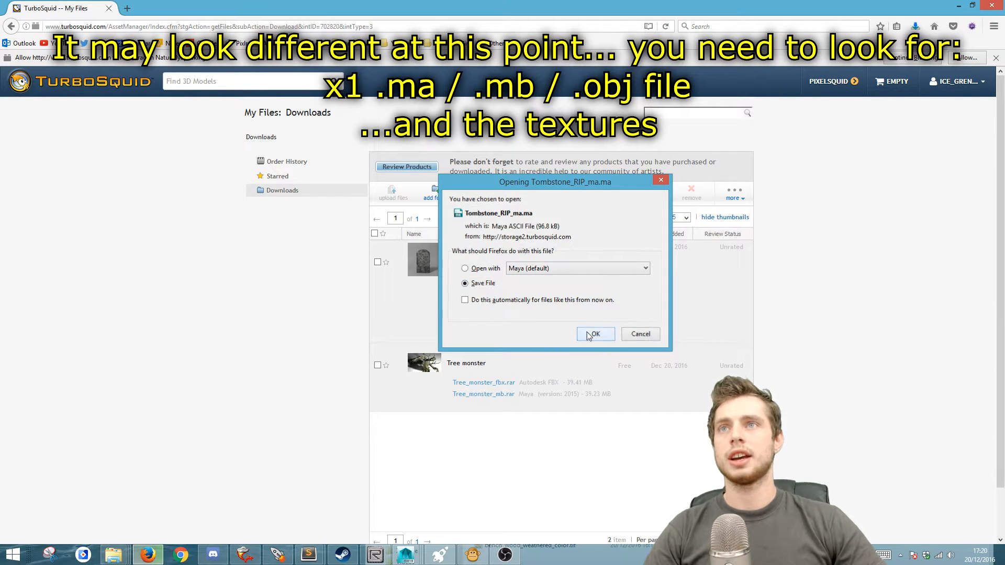
left_click(594, 334)
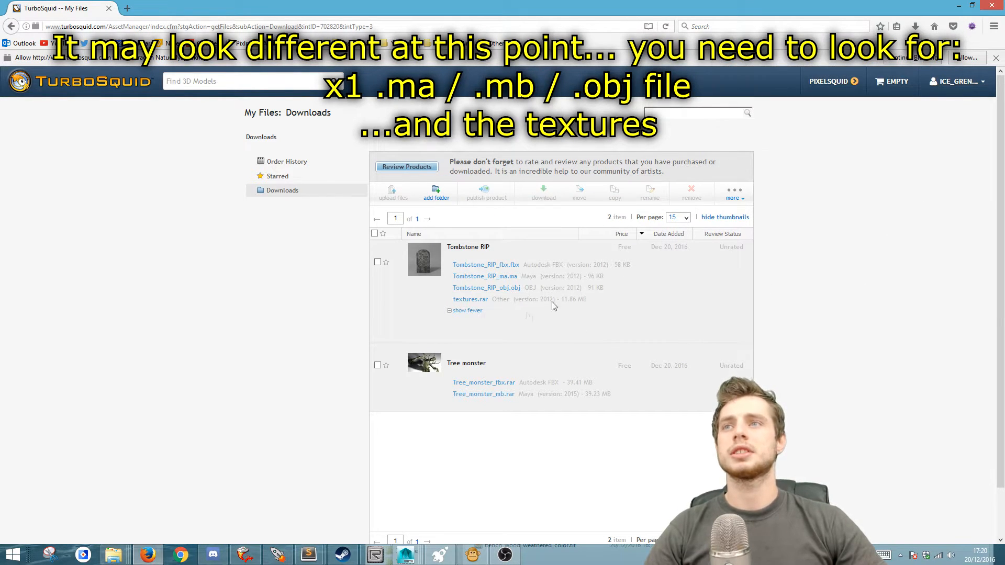
left_click(470, 299)
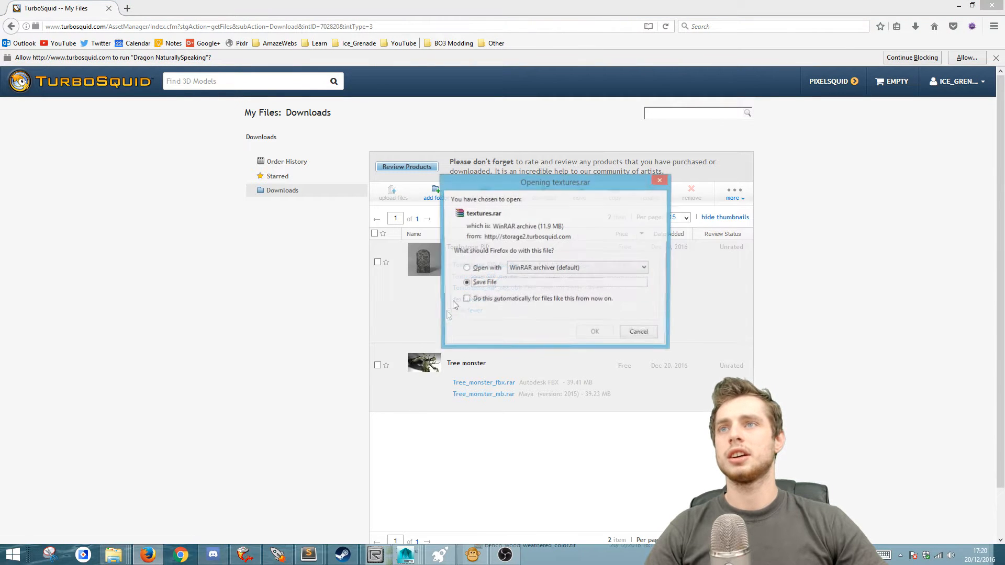
left_click(593, 331)
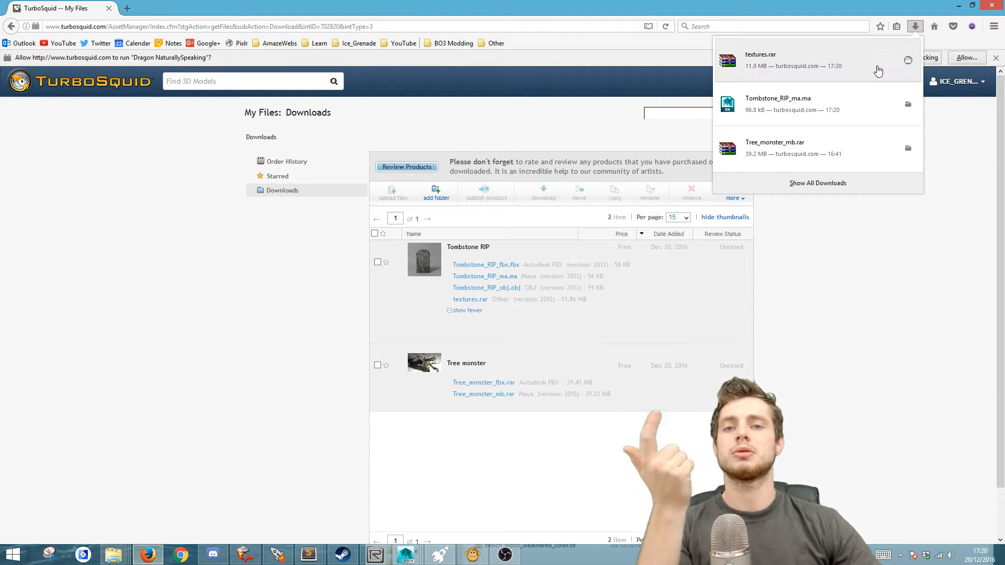
Step: Move the downloads into temp_tomb and extract textures.rar there
left_click(907, 59)
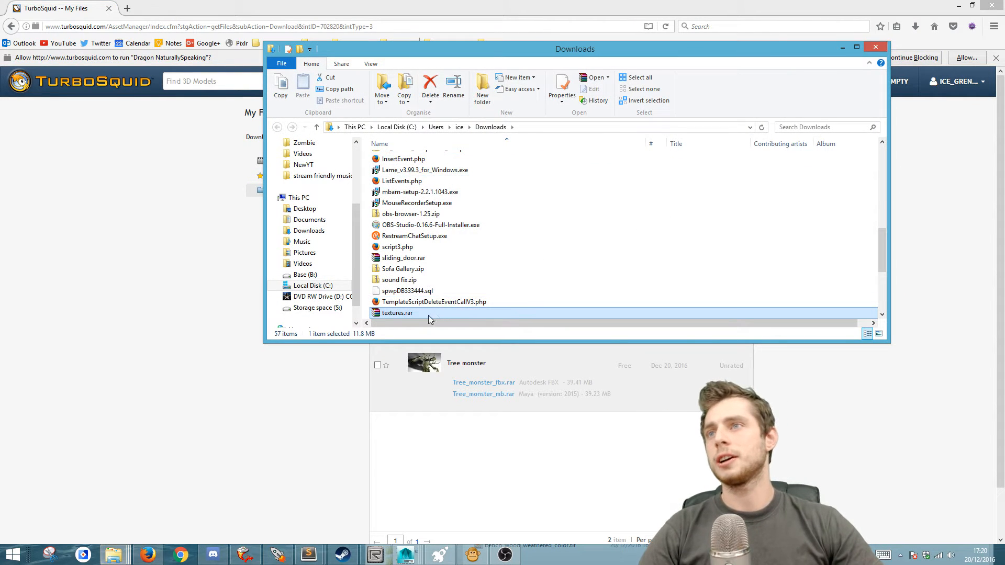
scroll("up", 3)
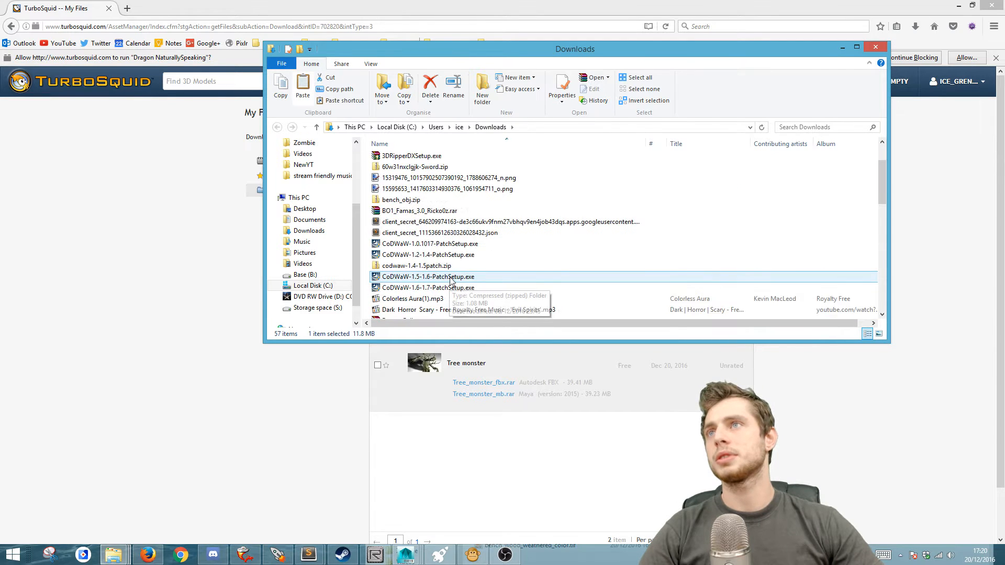
scroll("down", 3)
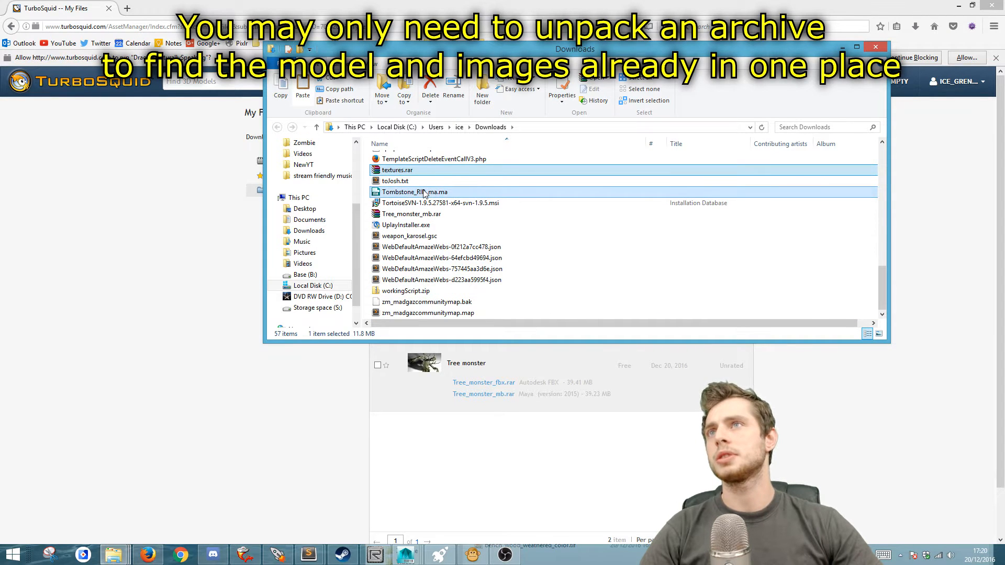
left_click(304, 208)
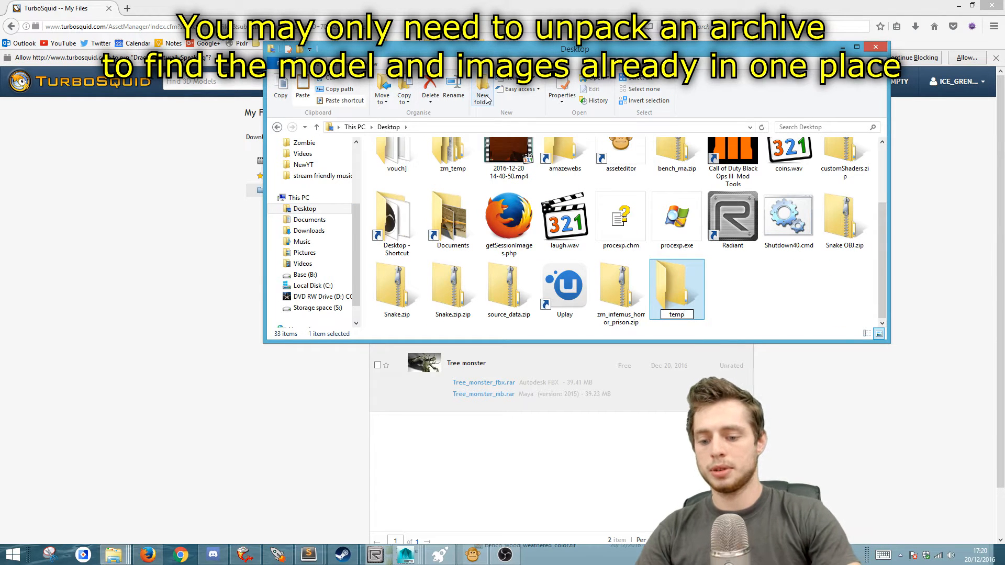
double_click(676, 285)
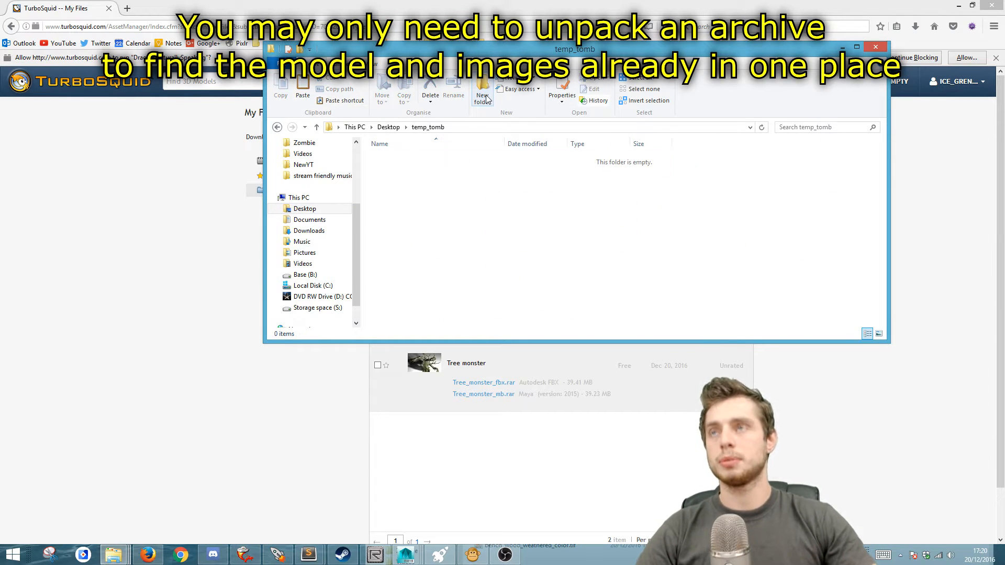
right_click(394, 158)
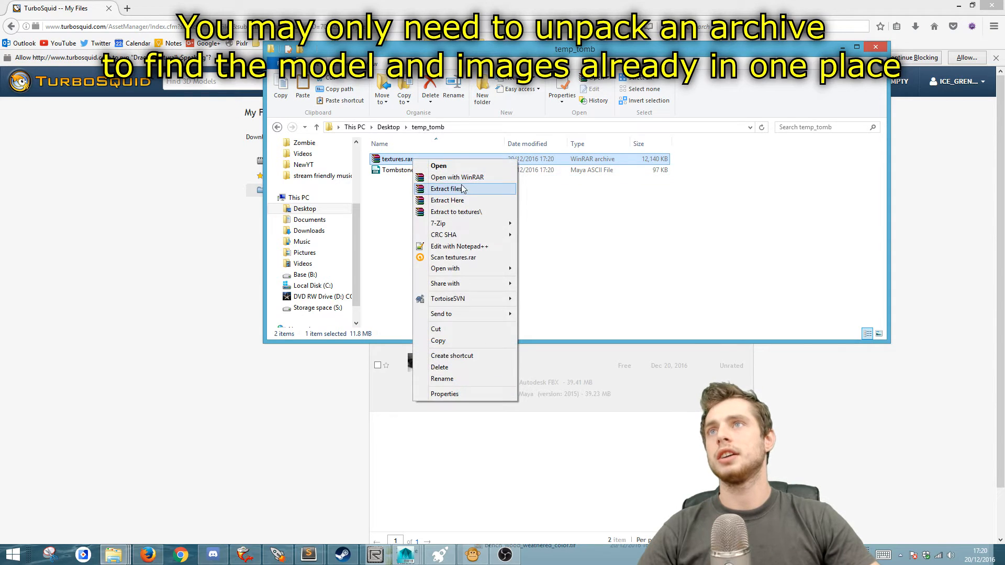
left_click(446, 200)
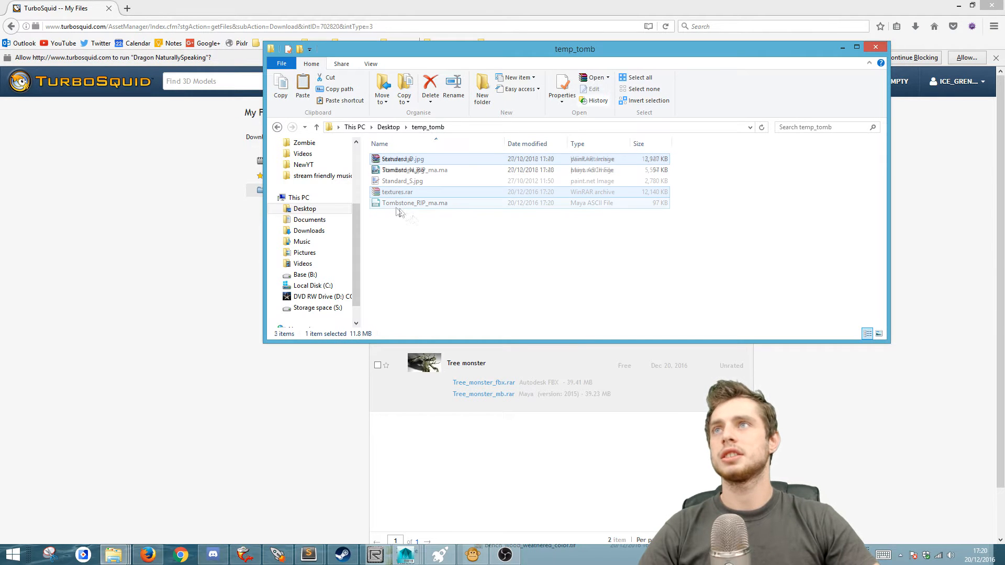
Step: Check the Standard_S, D and N textures, then launch Tombstone_RIP_ma.ma in Maya
left_click(402, 181)
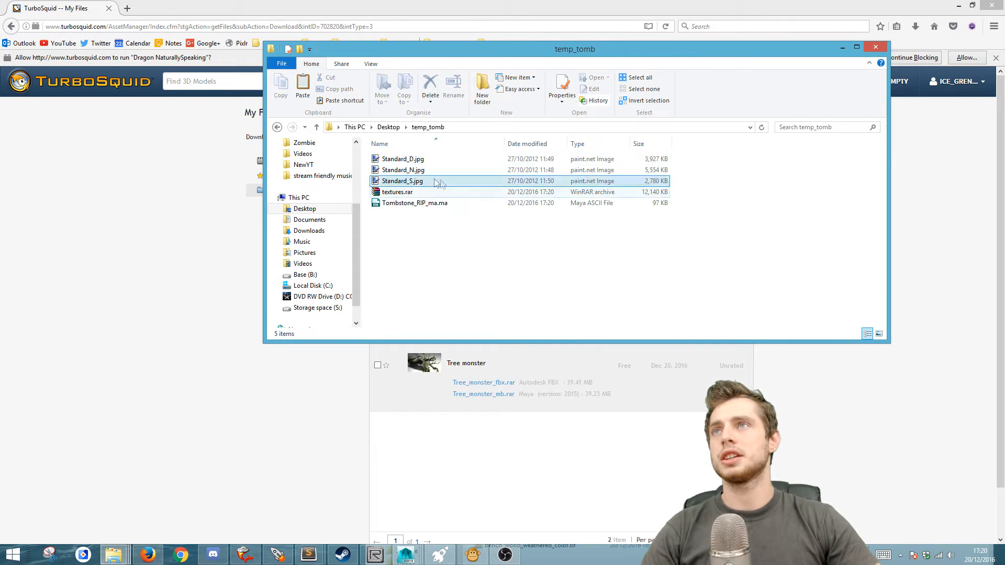
left_click(878, 334)
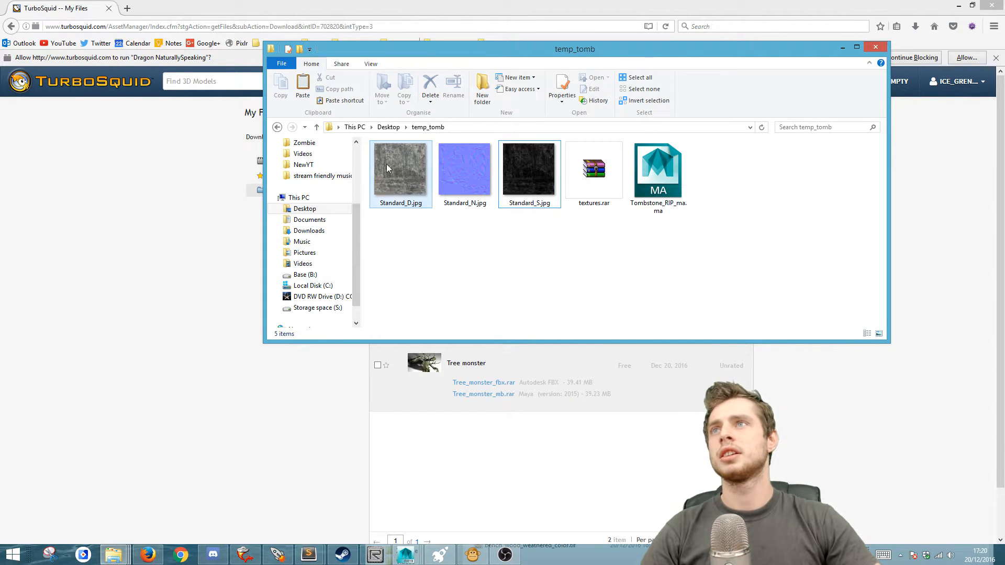
left_click(528, 168)
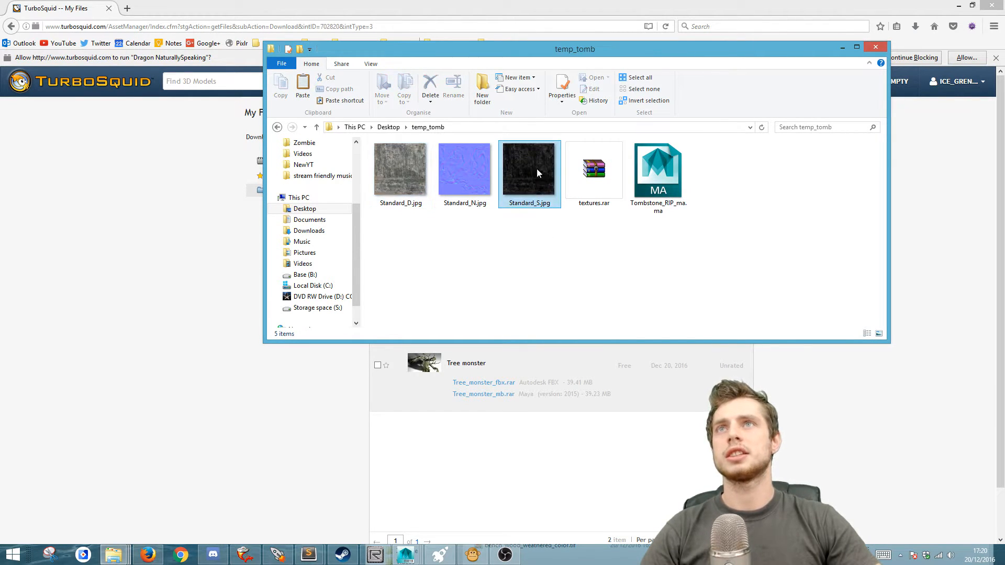
left_click(464, 168)
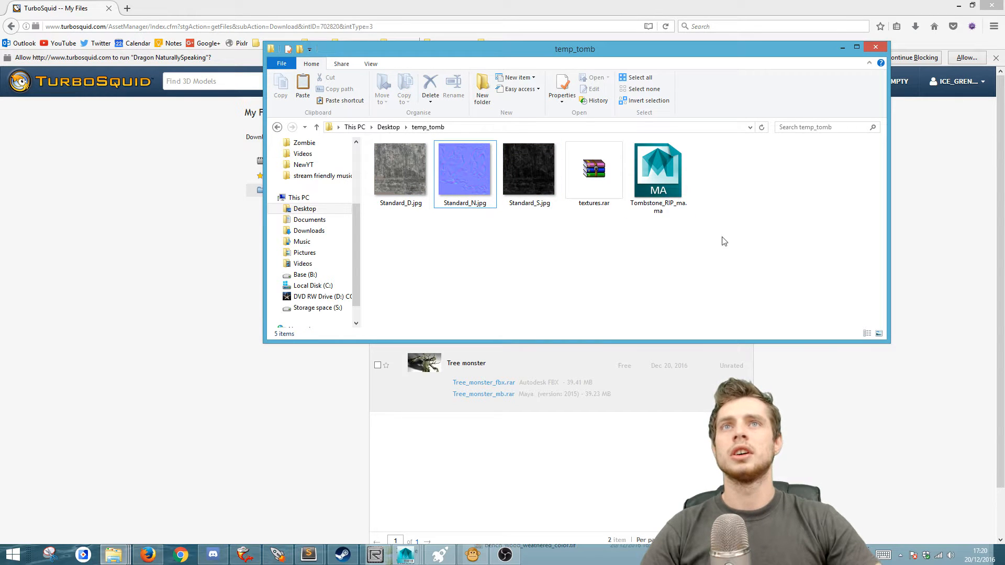
left_click(658, 169)
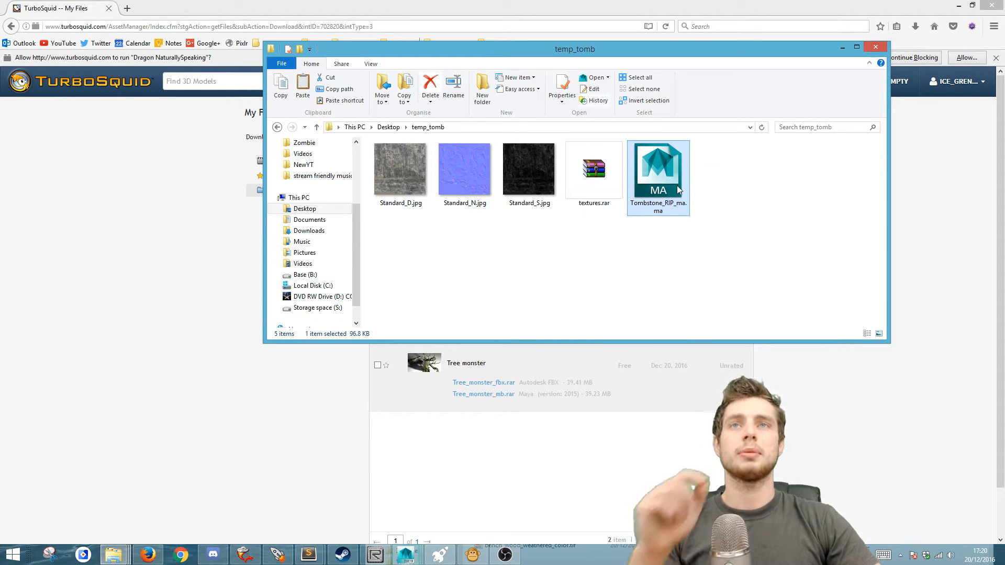
double_click(657, 168)
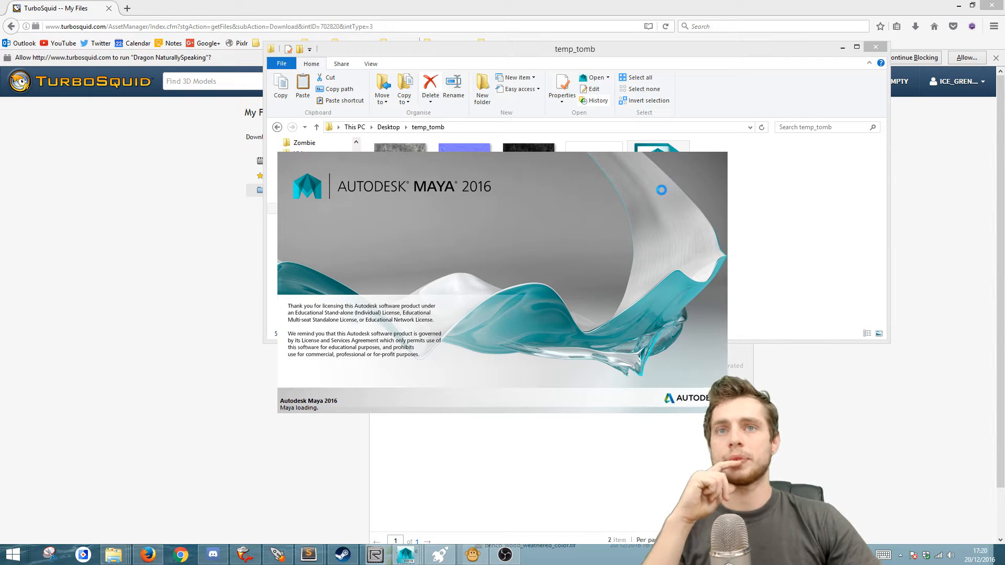
mouse_move(786, 202)
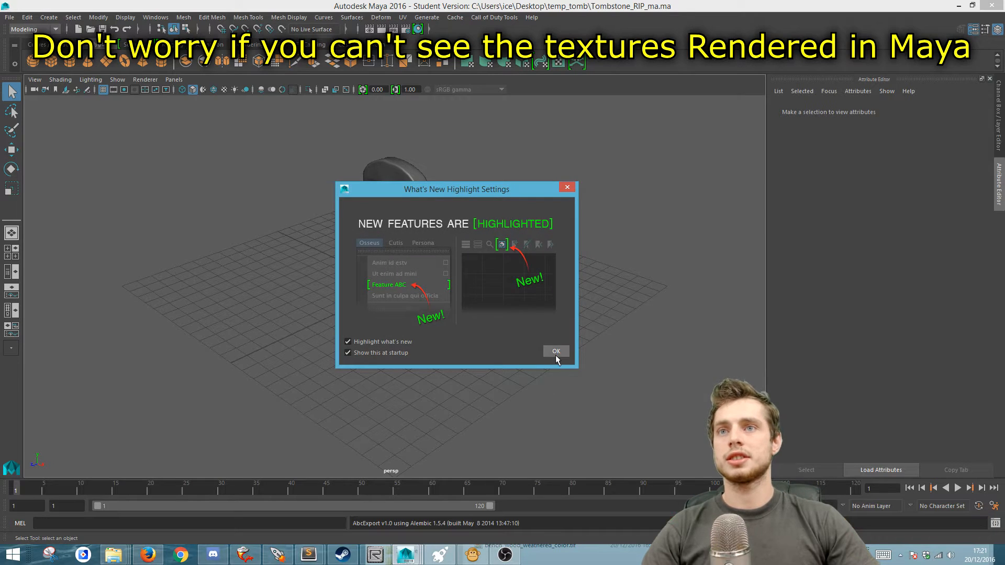
Step: Dismiss the What's New notice, select the tombstone, and inspect its standard:blinn1 material
left_click(555, 350)
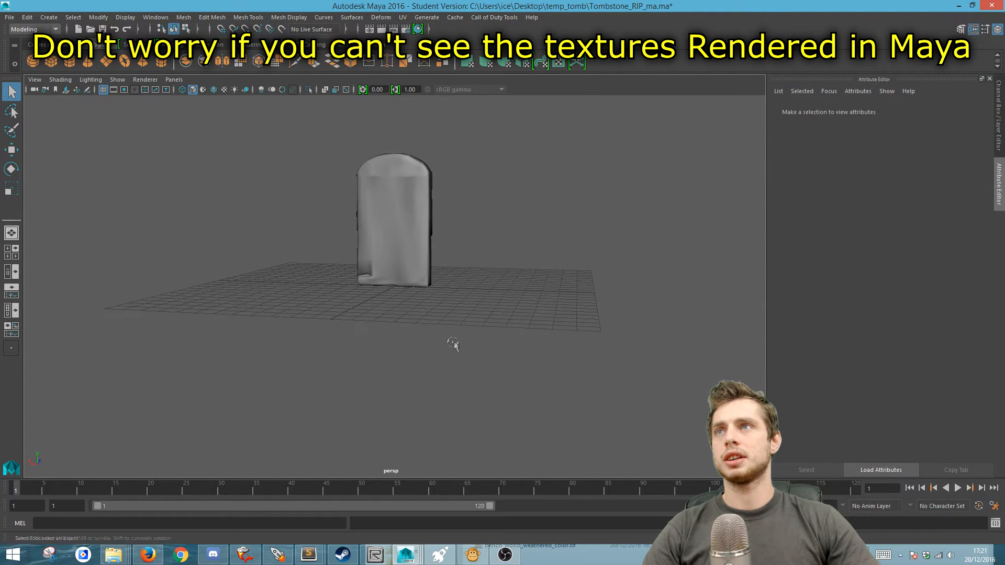
left_click(394, 221)
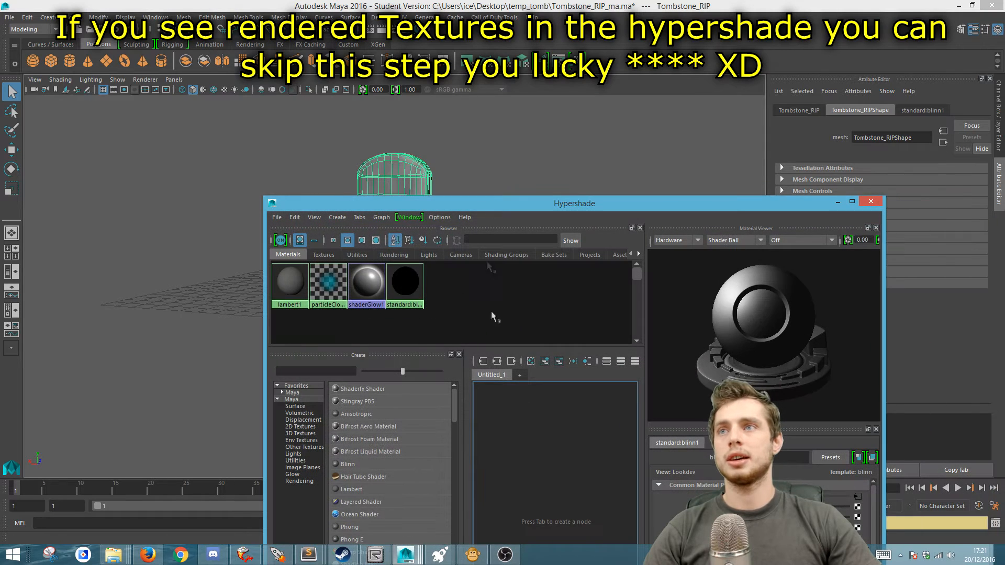
left_click(871, 200)
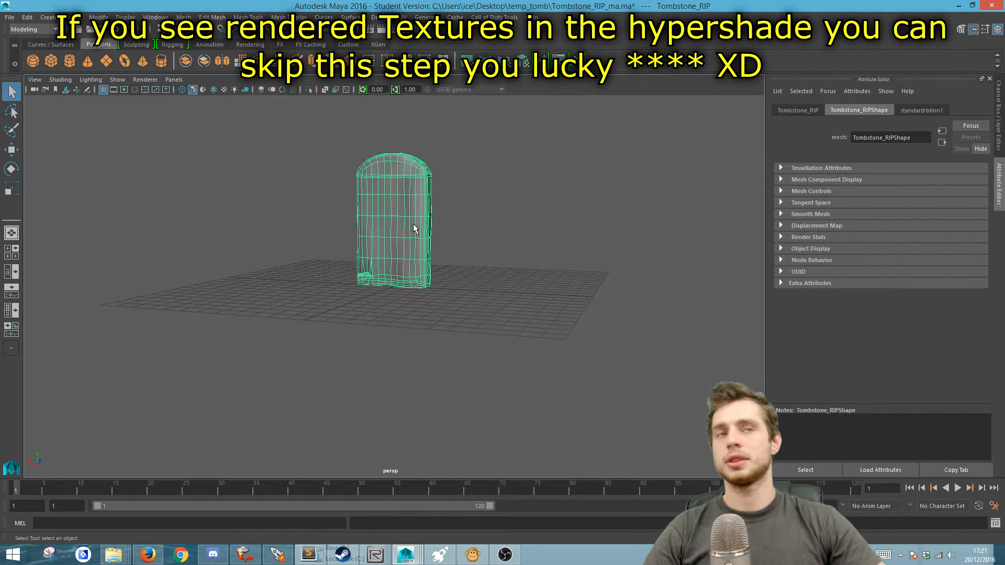
mouse_move(420, 130)
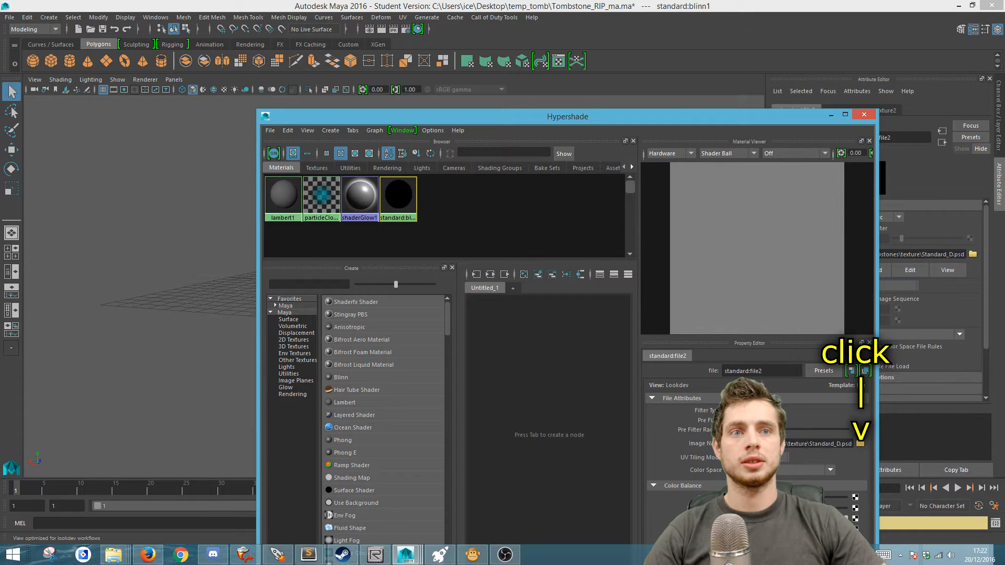
Step: Set file2's Image Name to Desktop/temp_tomb/Standard_D.jpg and close Hypershade
left_click(859, 444)
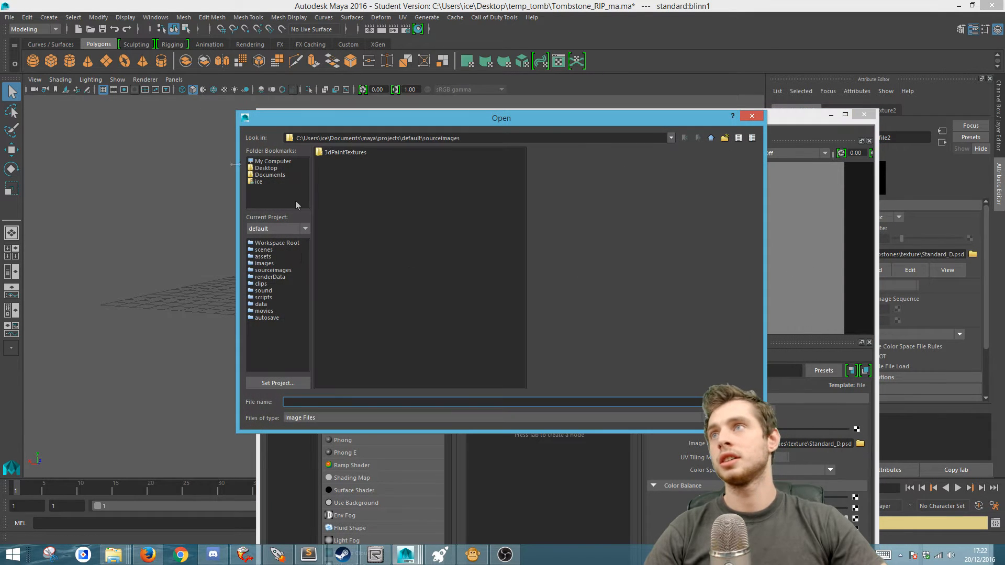
left_click(265, 168)
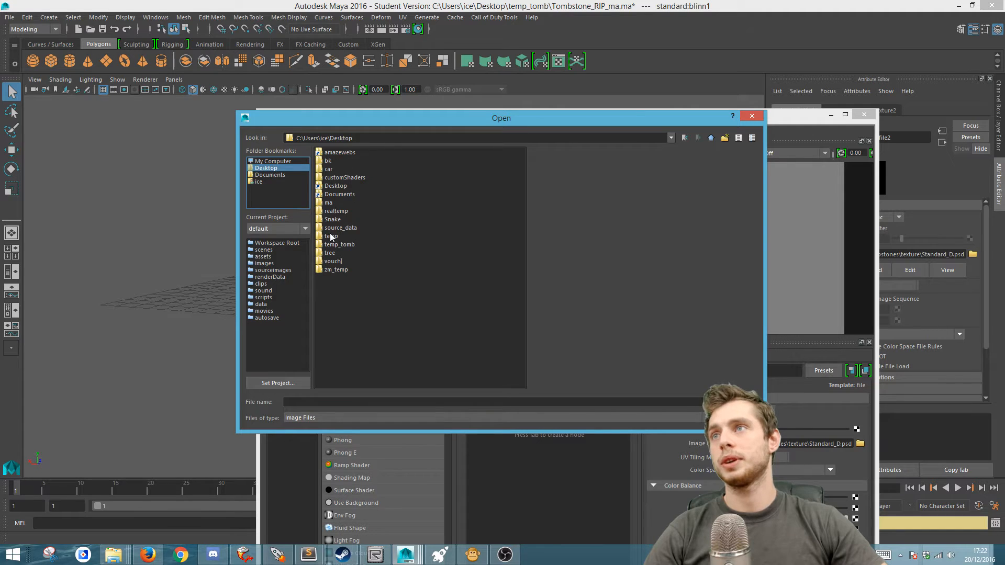
double_click(339, 244)
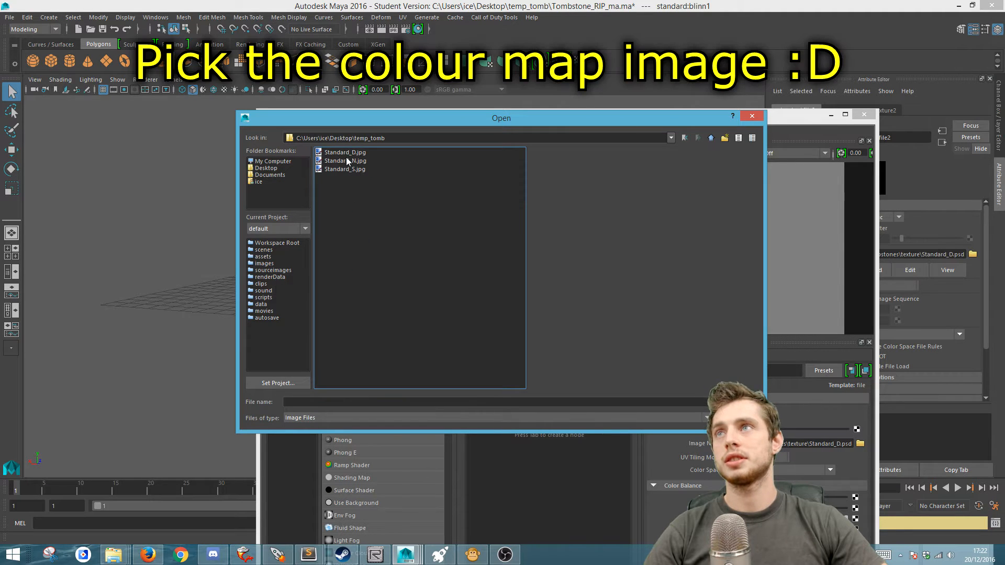
left_click(345, 152)
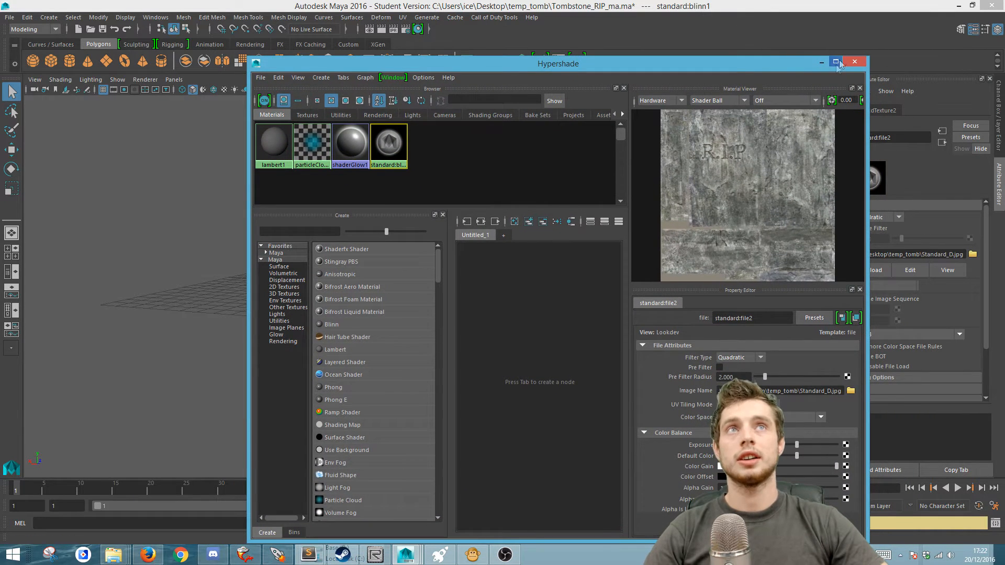
left_click(854, 62)
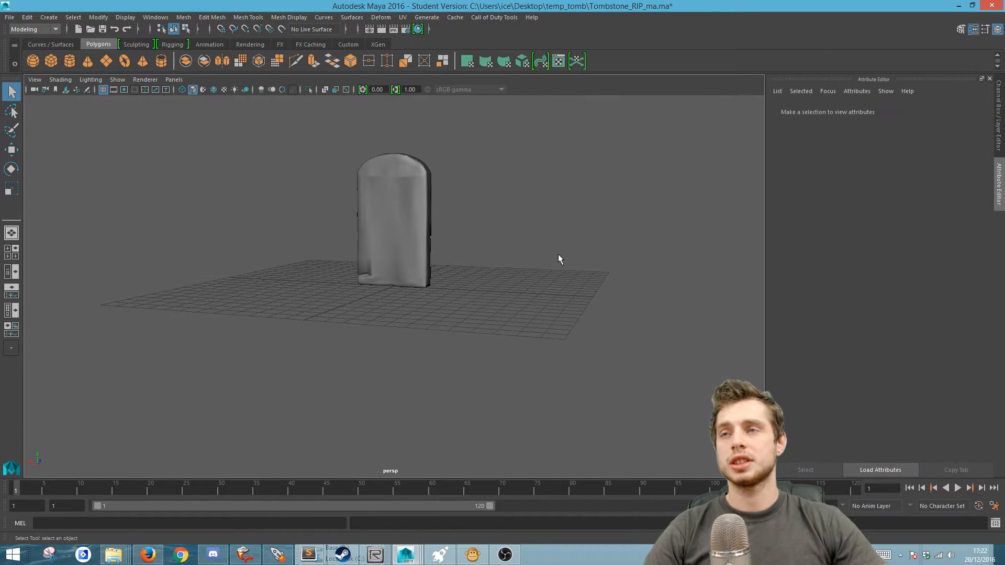
mouse_move(405, 44)
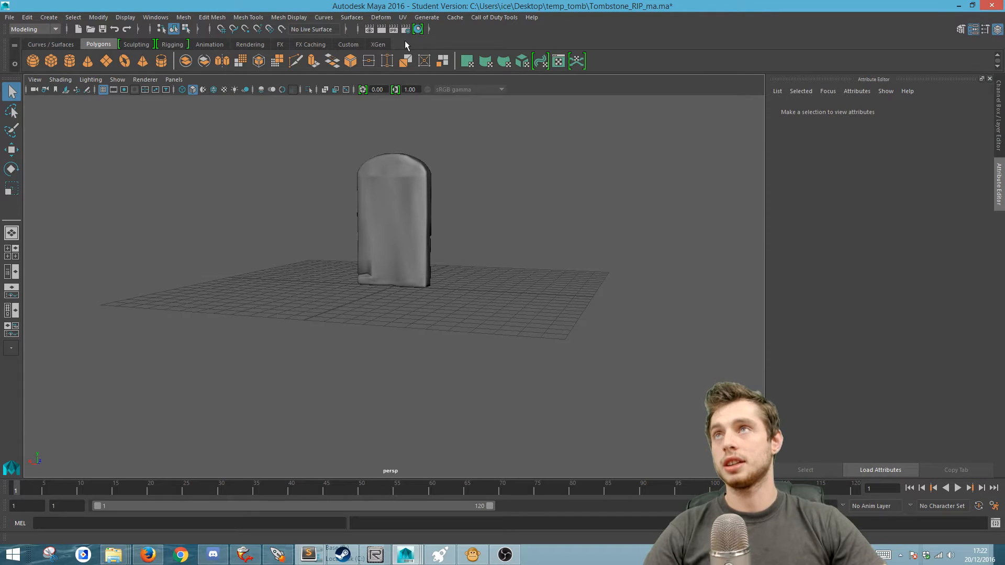
Step: Select the Tombstone_RIP geometry via the Outliner layout and open Export XModel
left_click(397, 224)
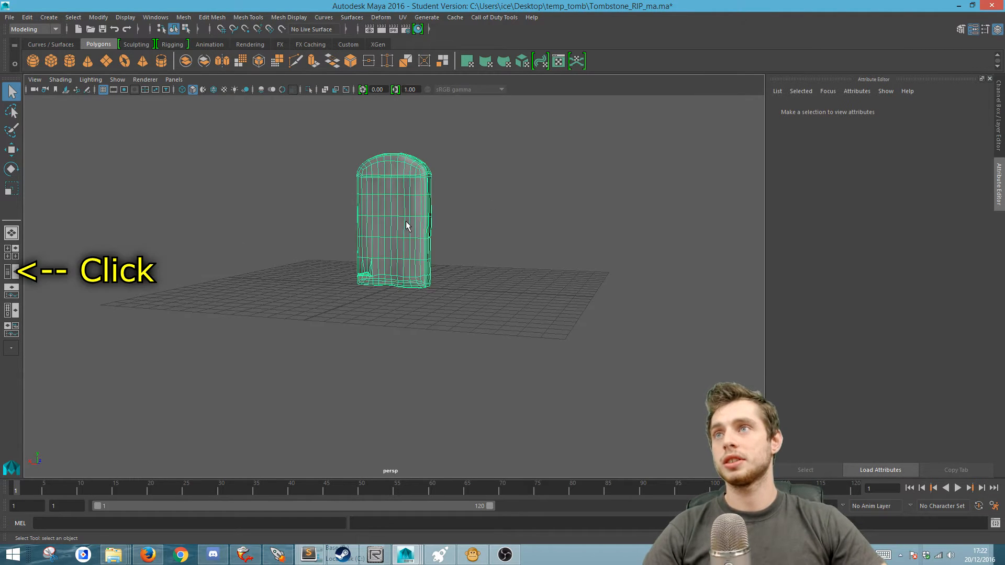
left_click(11, 272)
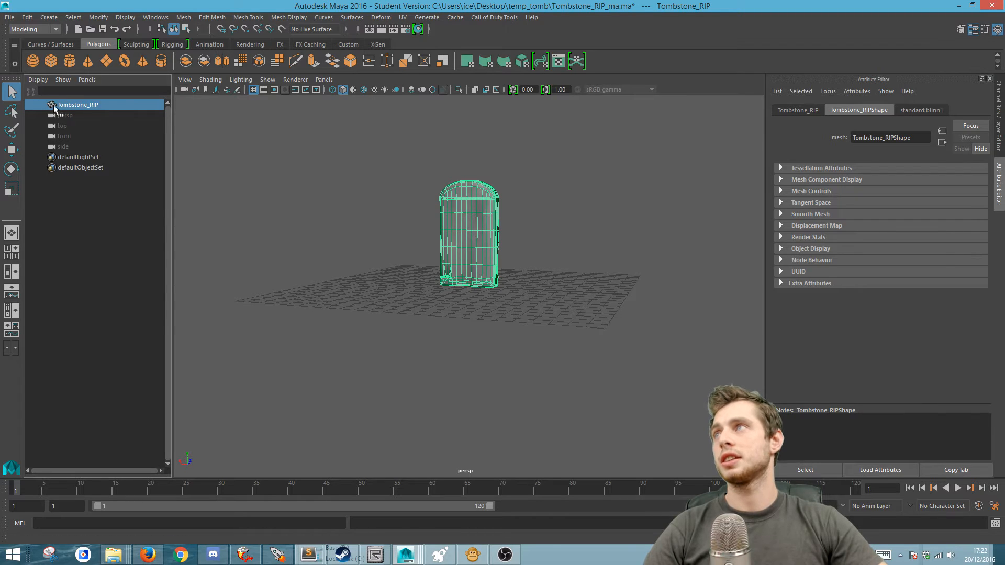
left_click(72, 18)
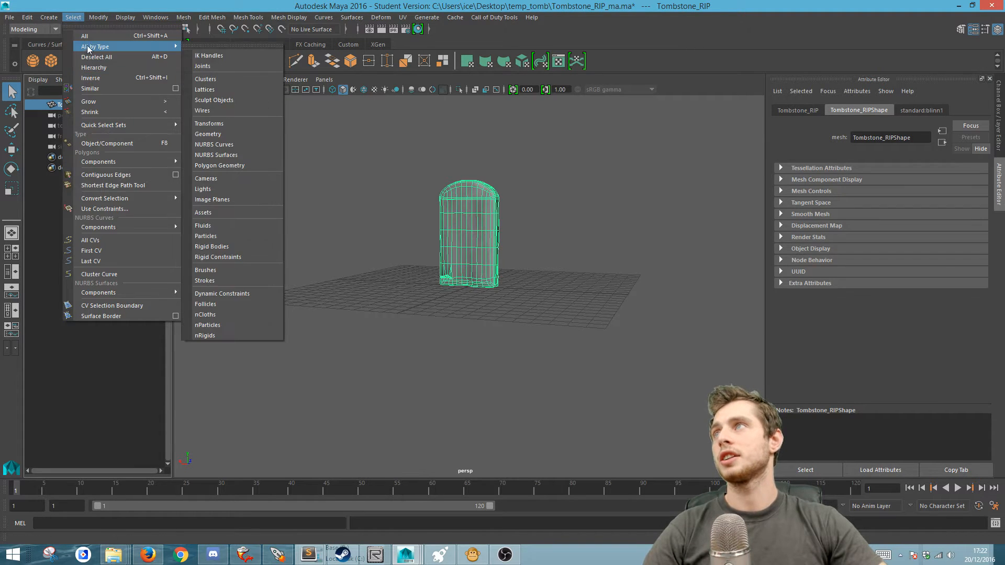
mouse_move(94, 67)
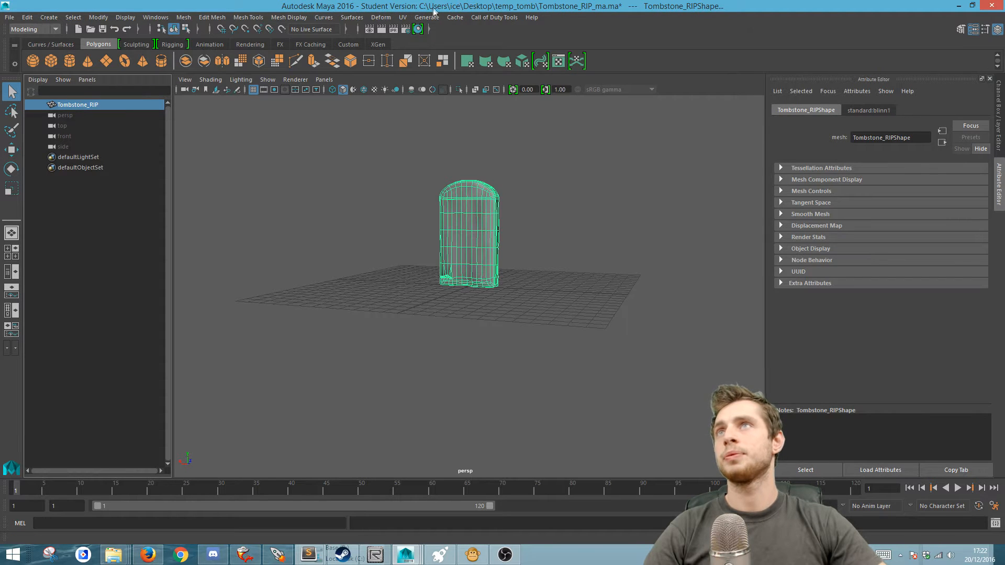
left_click(493, 17)
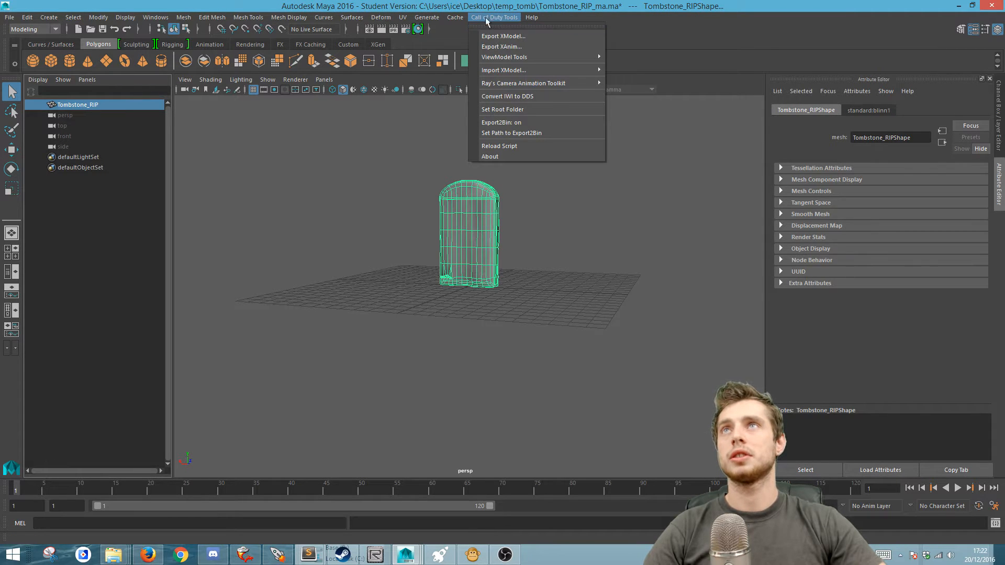
left_click(502, 36)
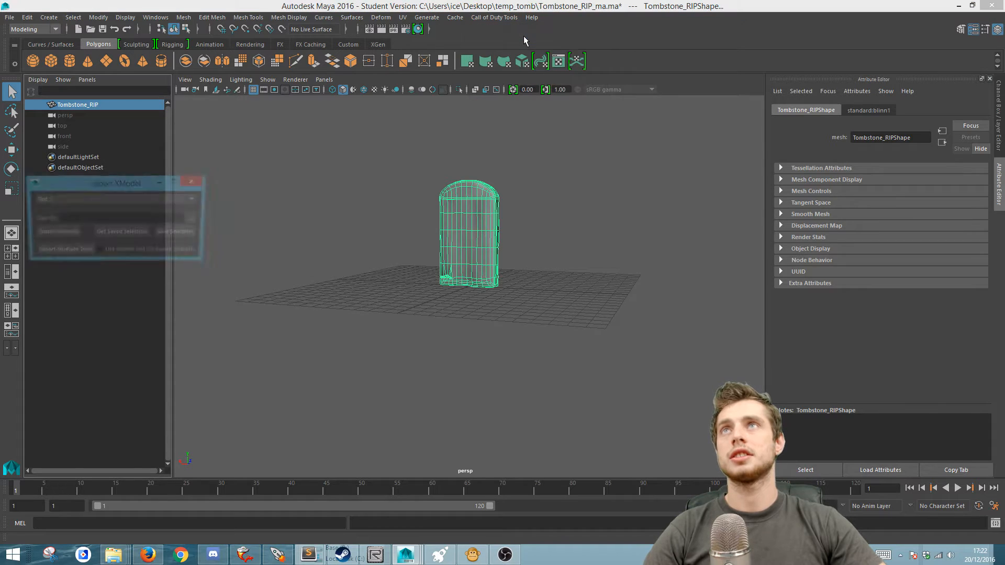
Step: Export the selection as custom_model_tombstone.xmodel_export in model_export/custom/misc
left_click(194, 219)
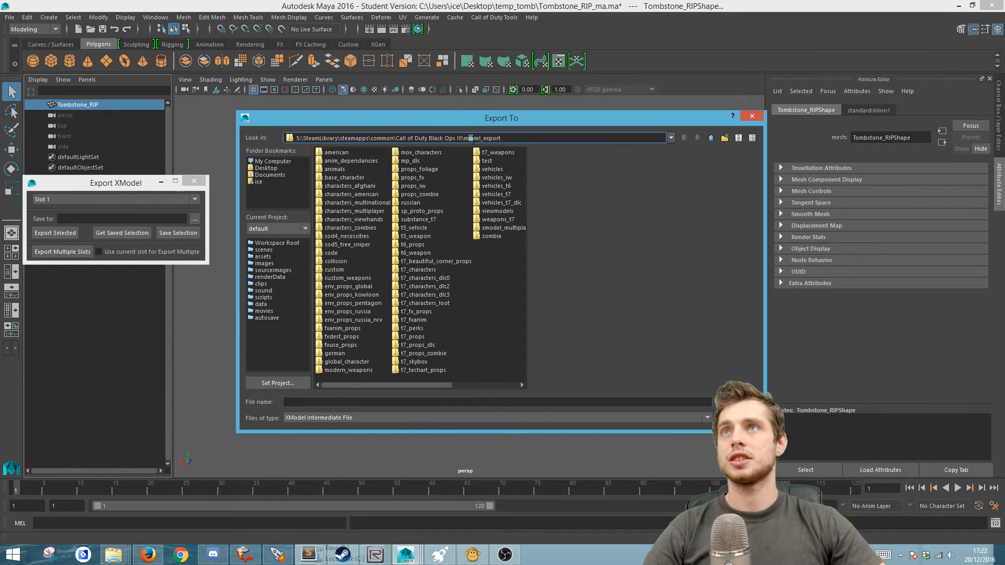
left_click(333, 269)
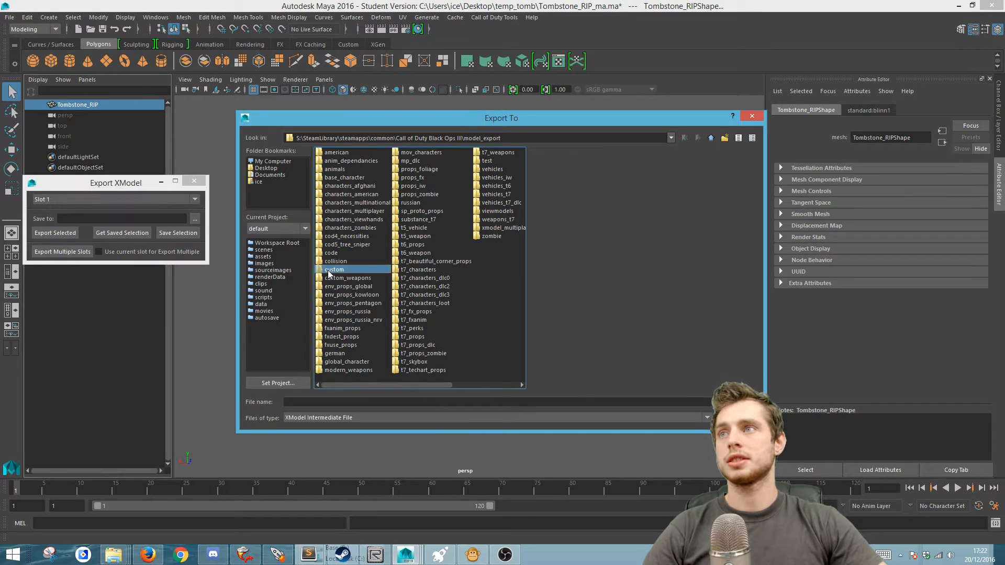
double_click(333, 269)
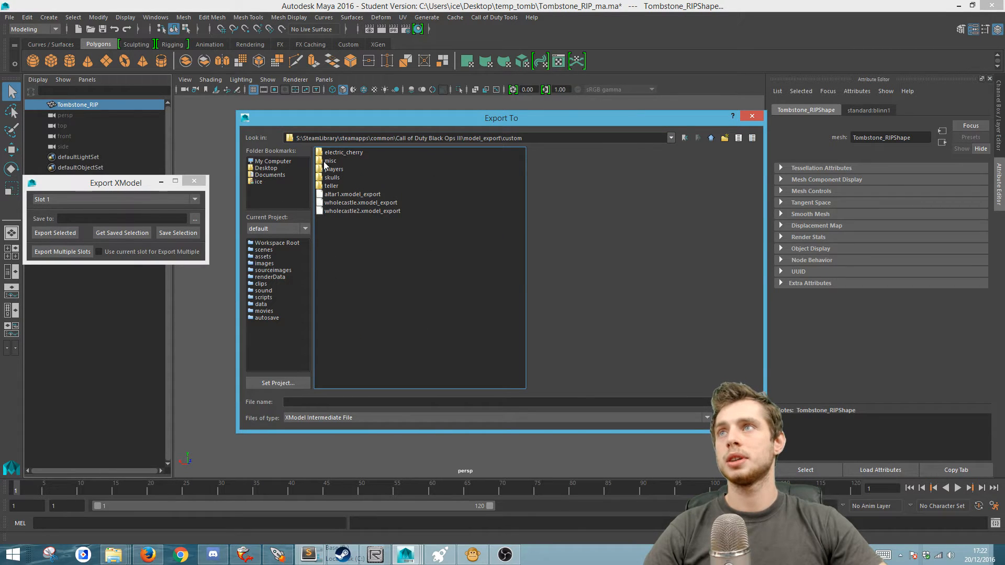
double_click(330, 161)
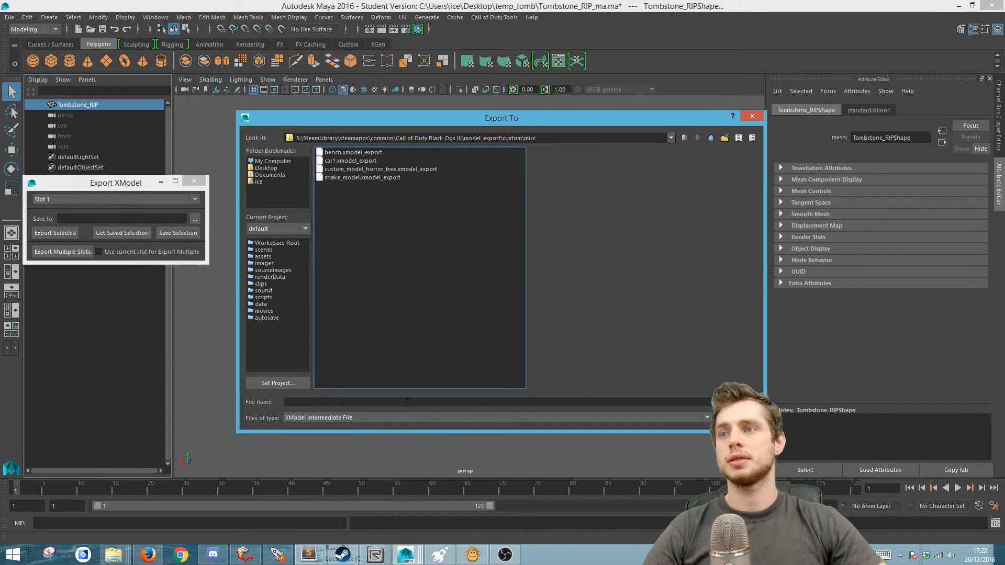
type("custom_model")
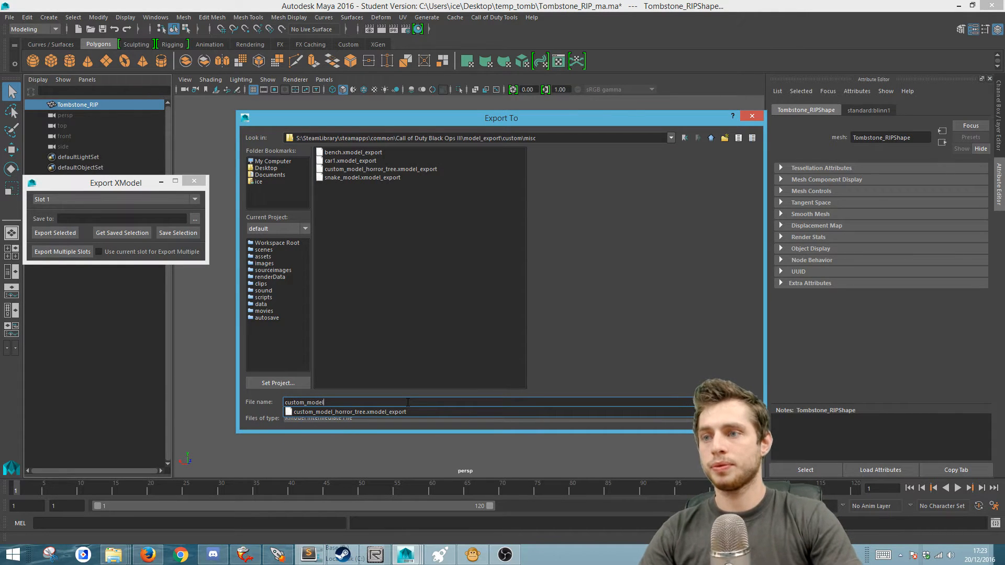
type("tombstone")
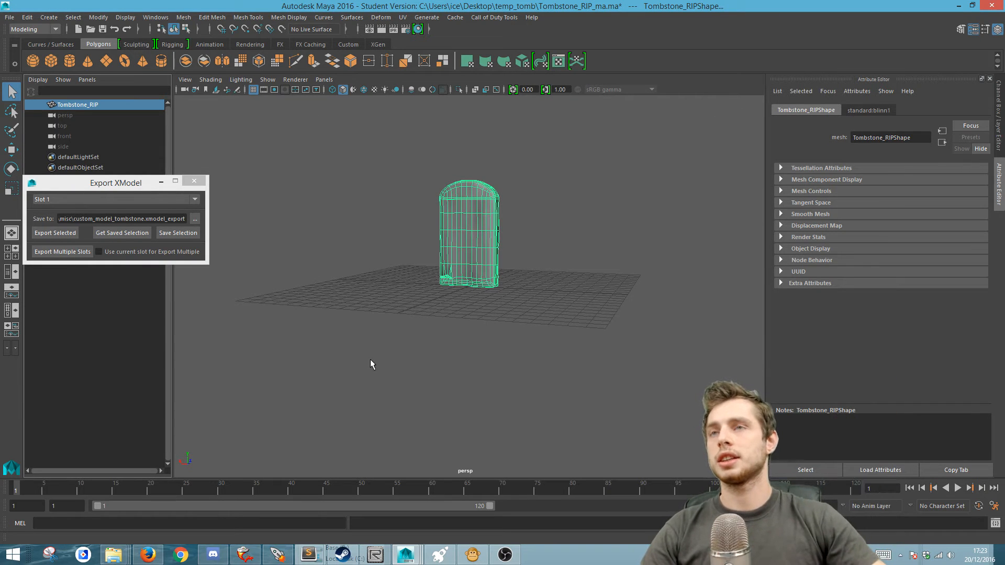
left_click(55, 232)
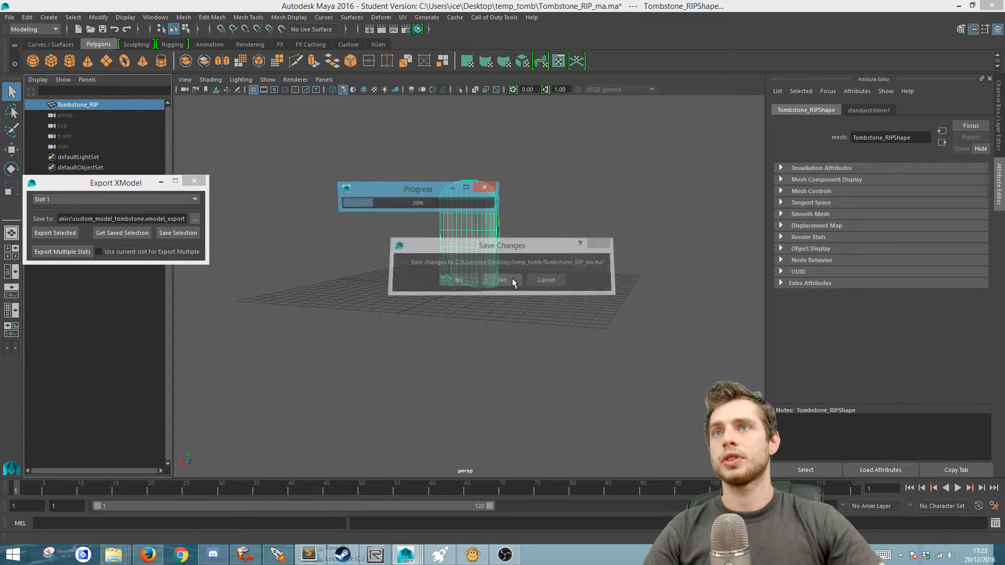
Step: Decline saving scene changes so the tombstone export completes
left_click(503, 280)
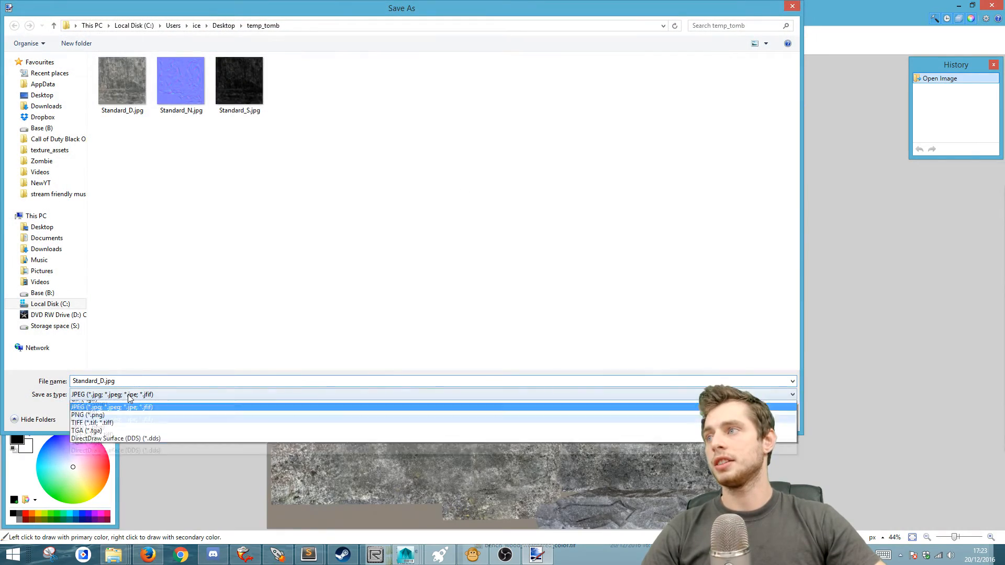
Step: Save Standard_D as TIFF in texture_assets/custom/misc, then open Standard_N and browse to custom/misc/tombstone
left_click(91, 423)
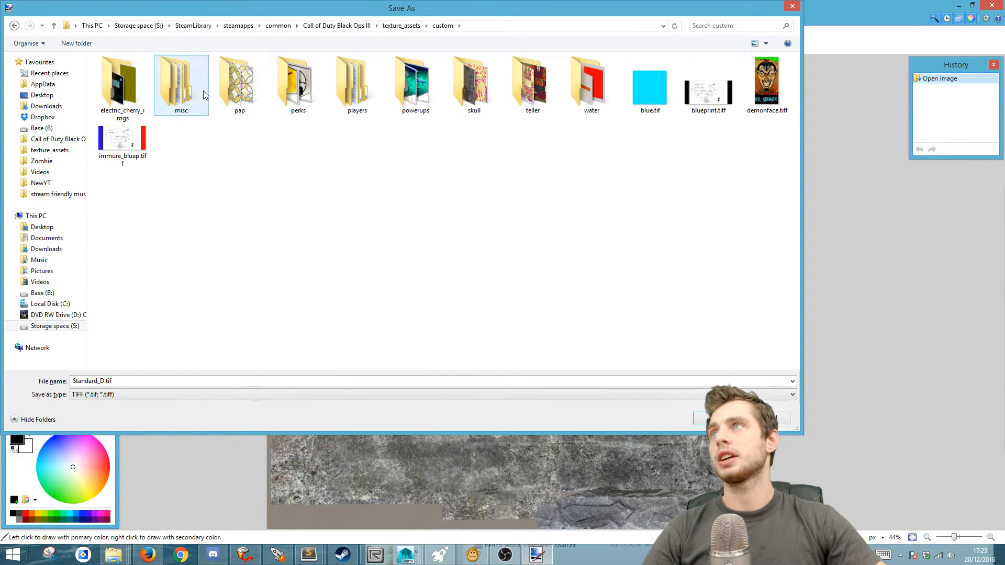
double_click(180, 80)
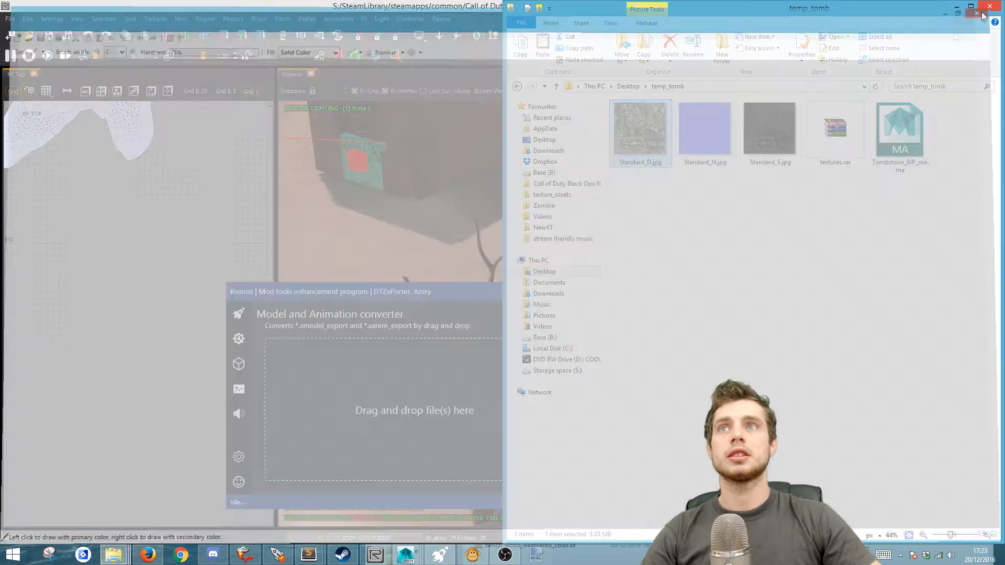
right_click(704, 128)
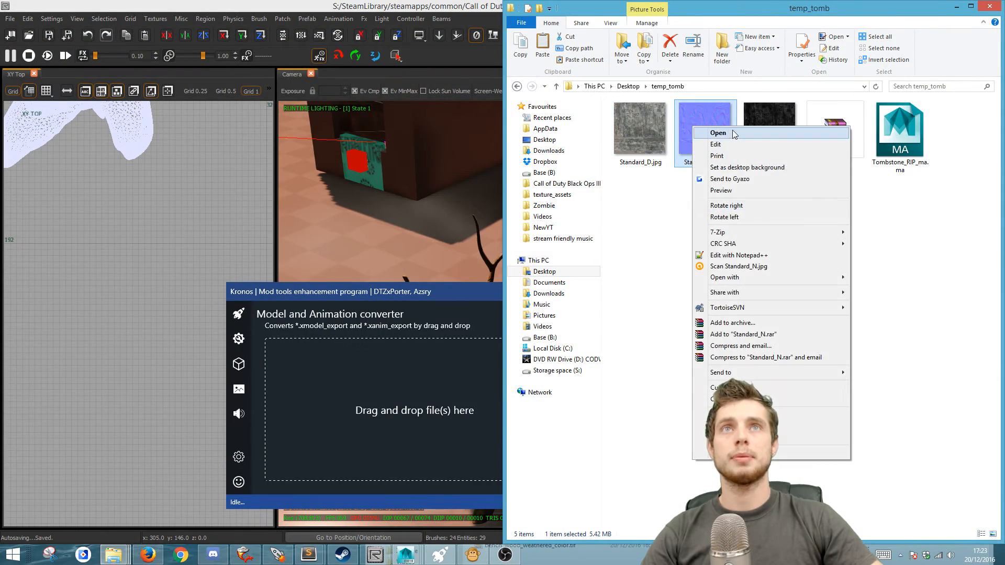
left_click(717, 132)
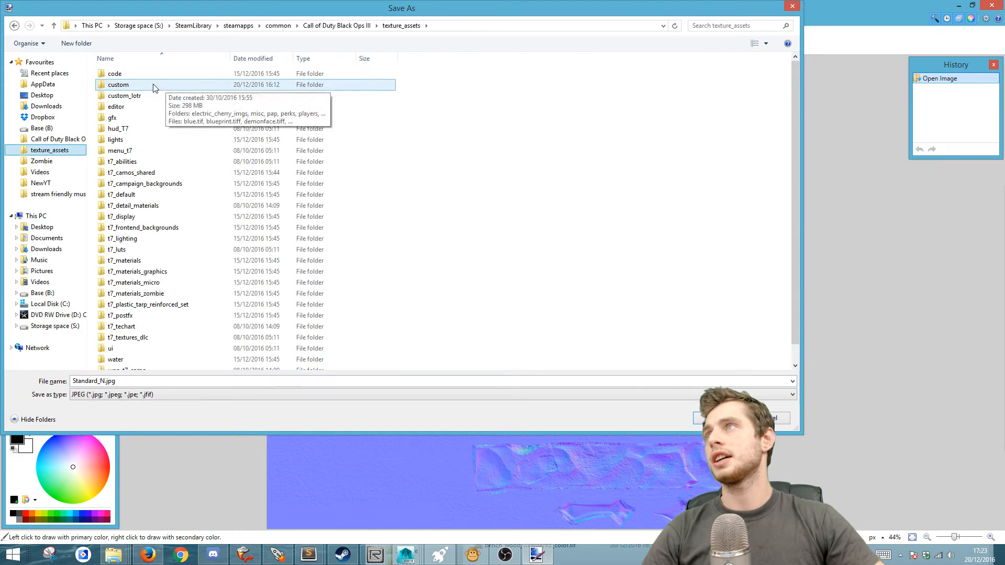
double_click(118, 84)
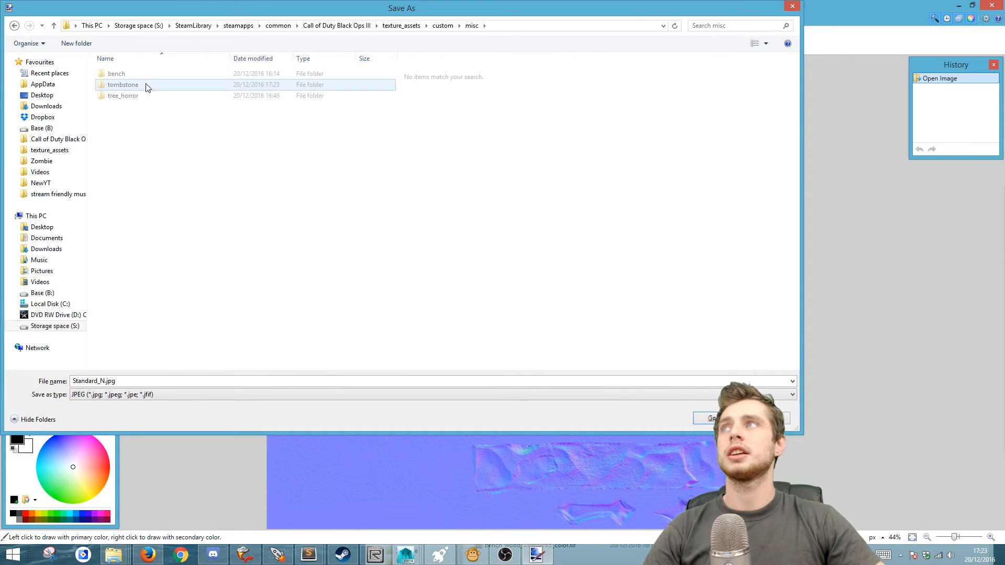
double_click(122, 83)
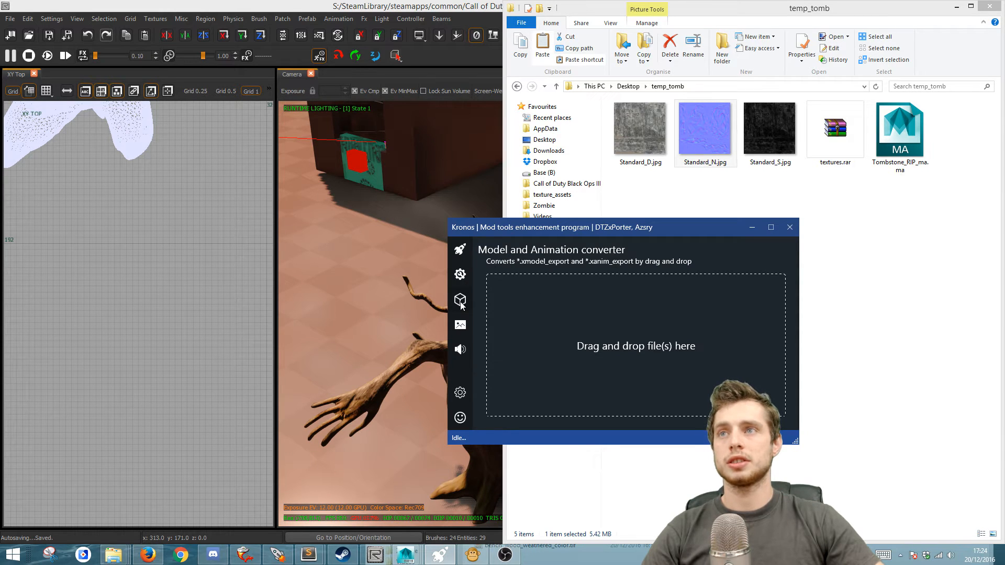
mouse_move(602, 228)
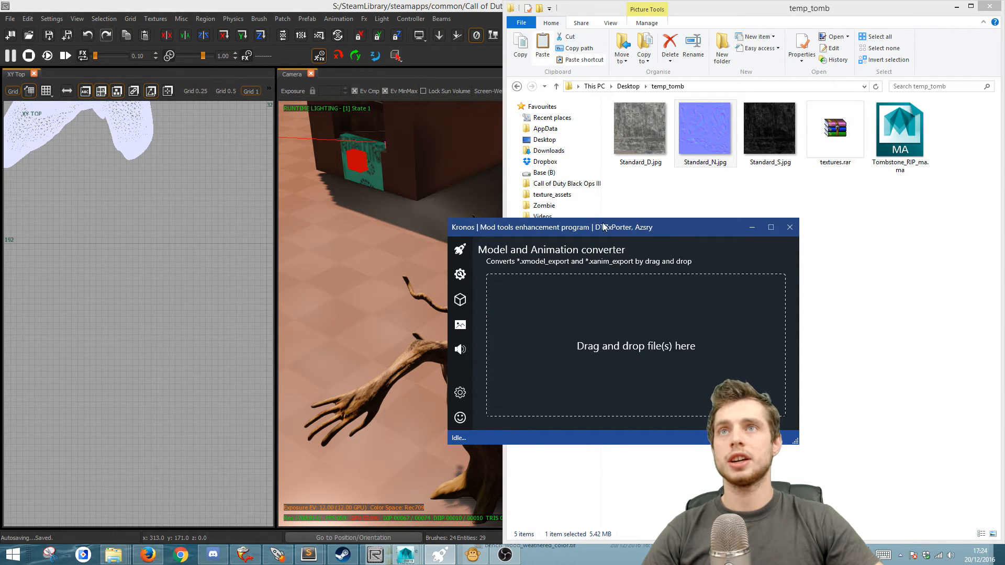
Step: Convert custom_model_tombstone.xmodel_export from misc into a custom_model_tombstone XMODEL_BIN in Kronos
left_click(569, 183)
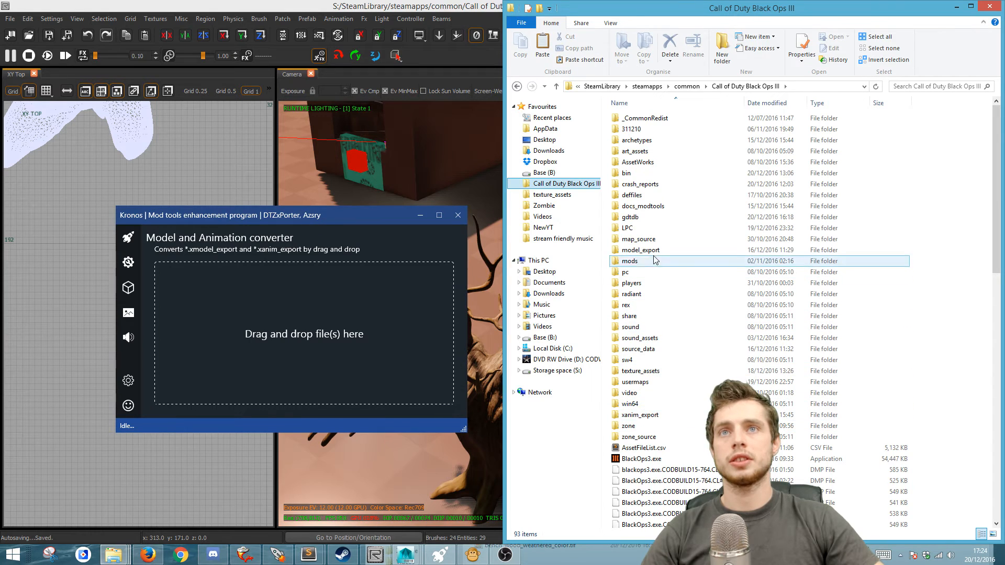
double_click(640, 250)
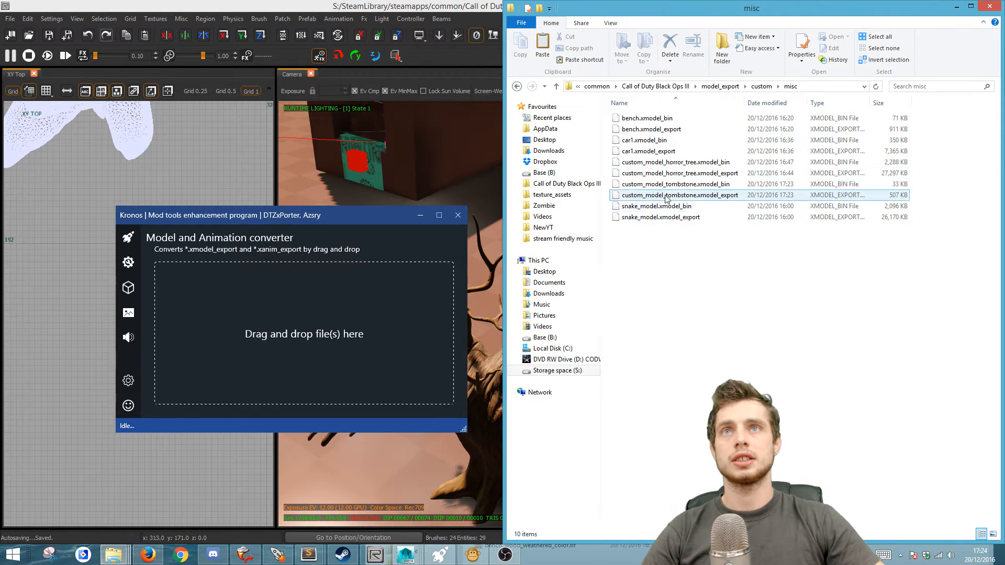
left_click(675, 184)
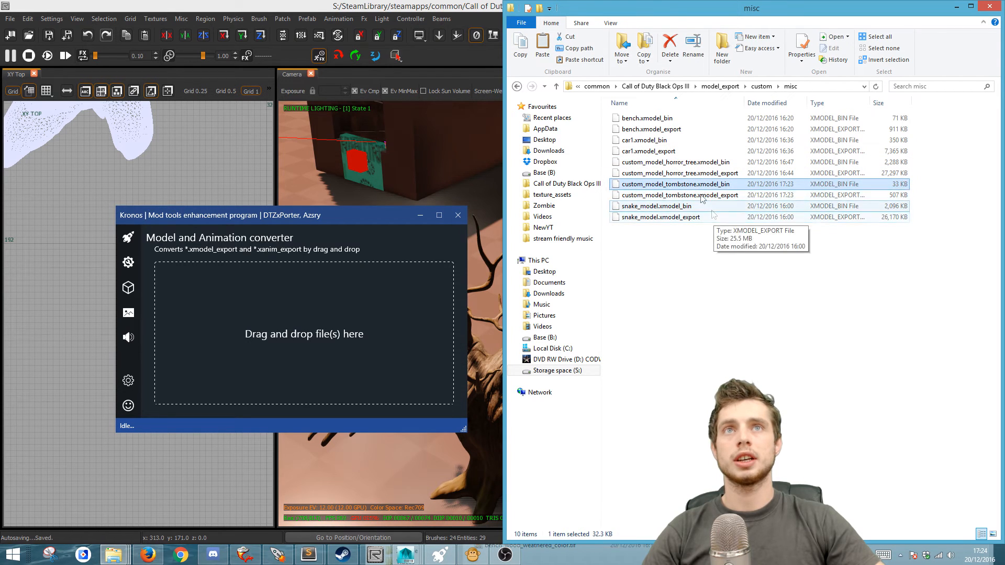
left_click(676, 195)
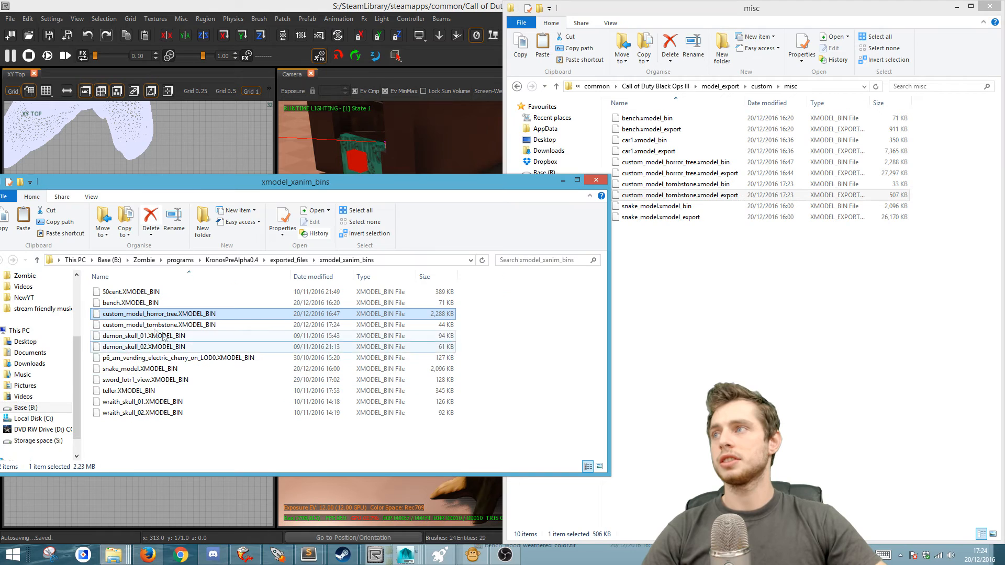
left_click(158, 325)
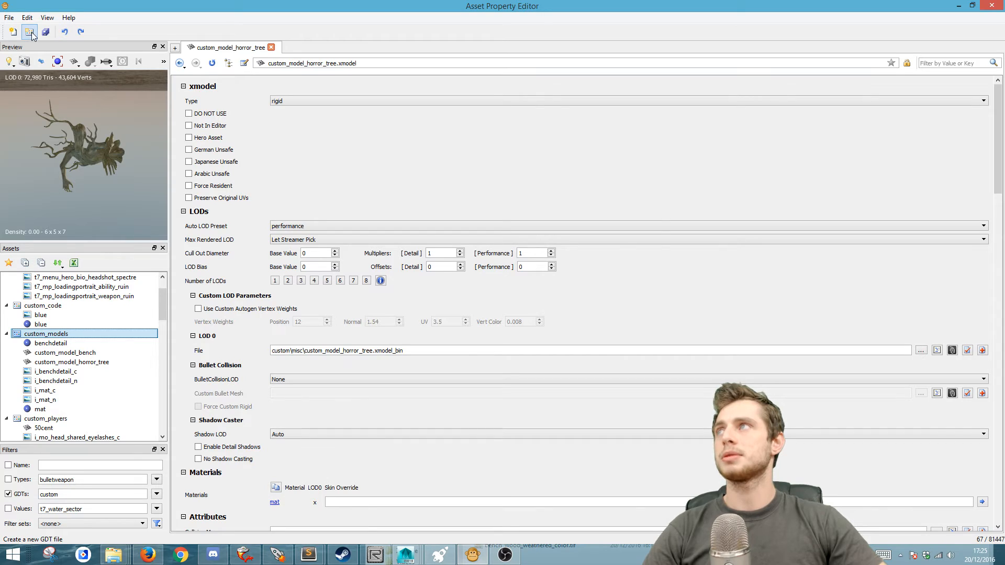
Step: Start a New Asset in the custom_models GDT from its right-click menu
left_click(9, 18)
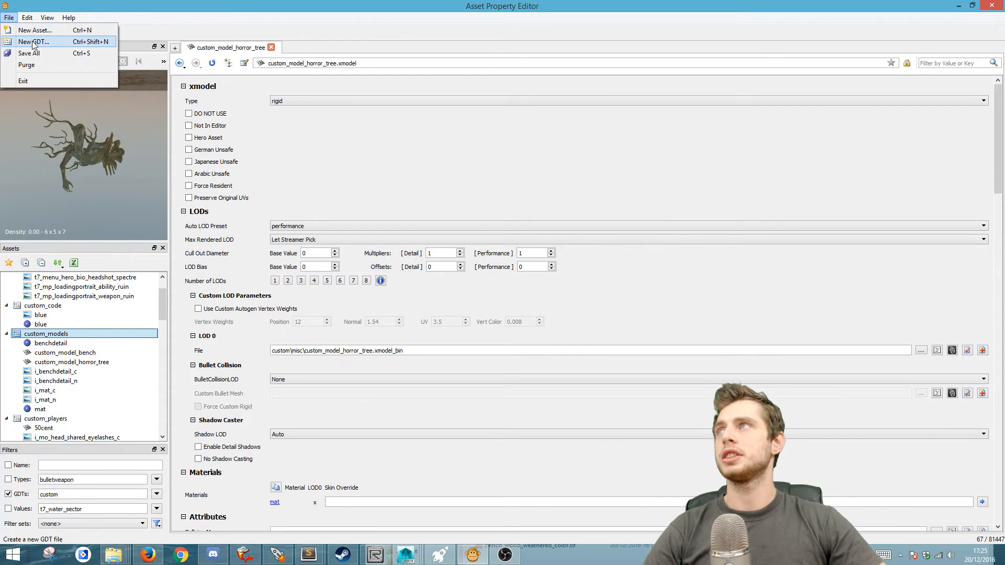
right_click(45, 333)
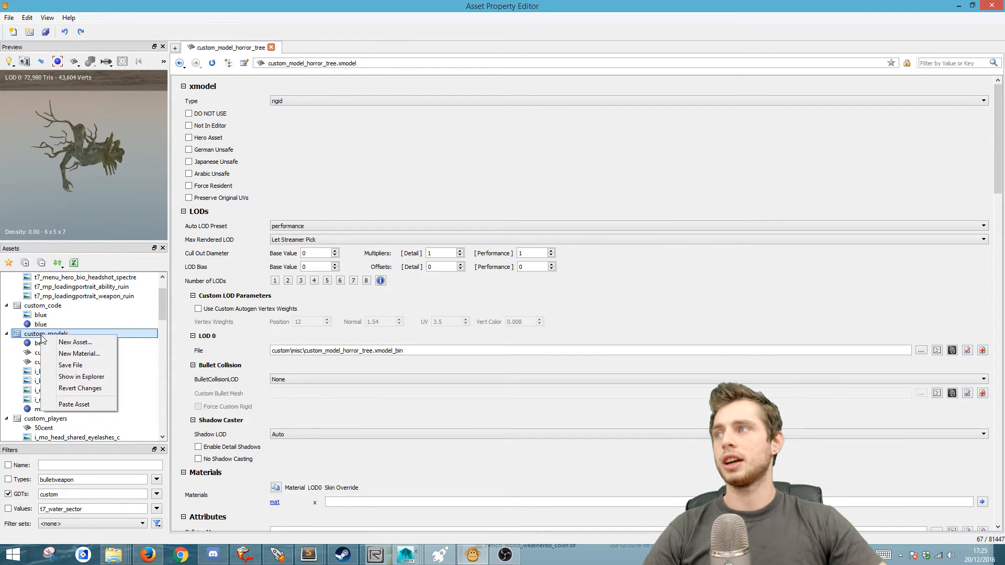
left_click(74, 341)
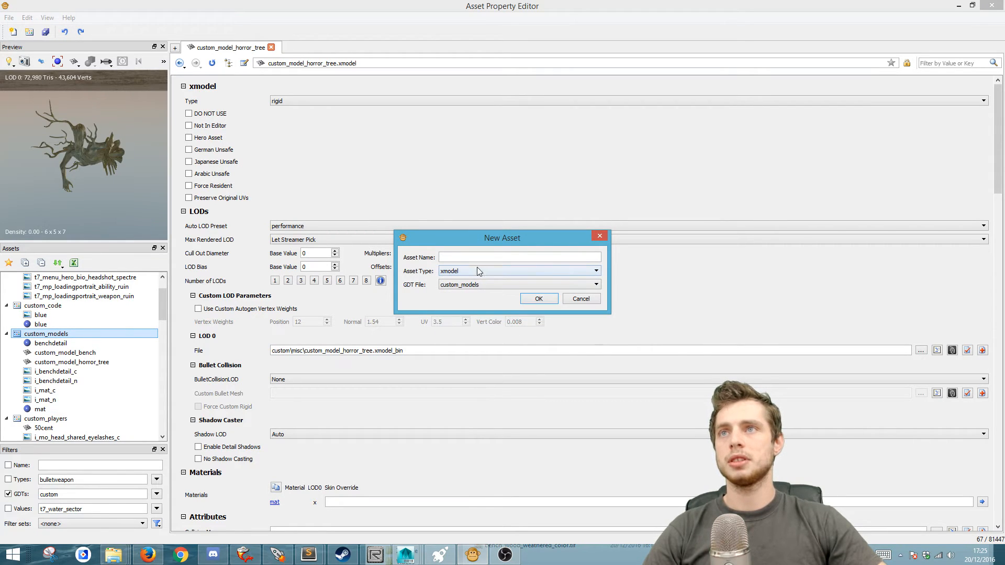
Step: Create the custom_model_tombstone xmodel asset in custom_models
type("custo")
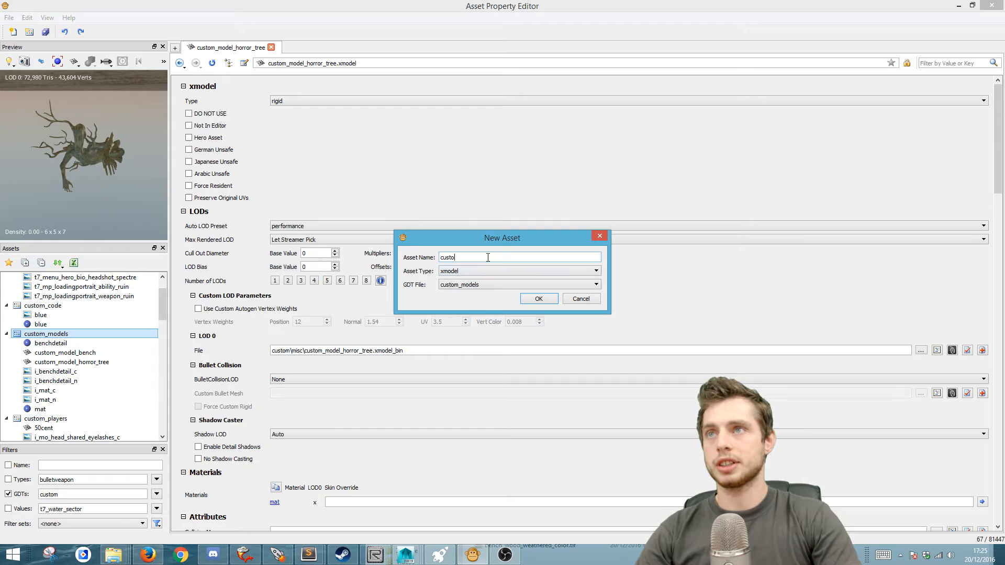
type("m_model_tombstone")
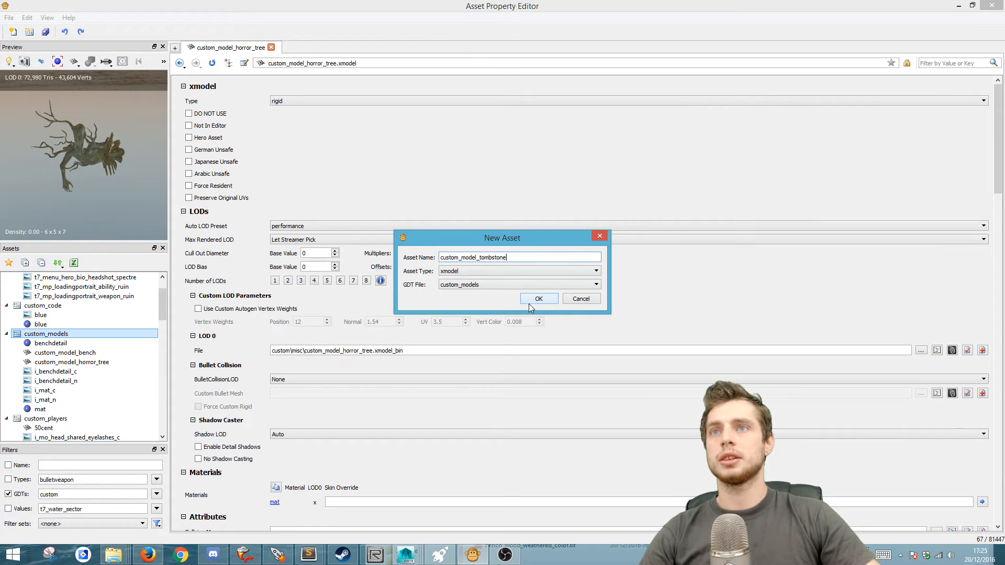
left_click(539, 299)
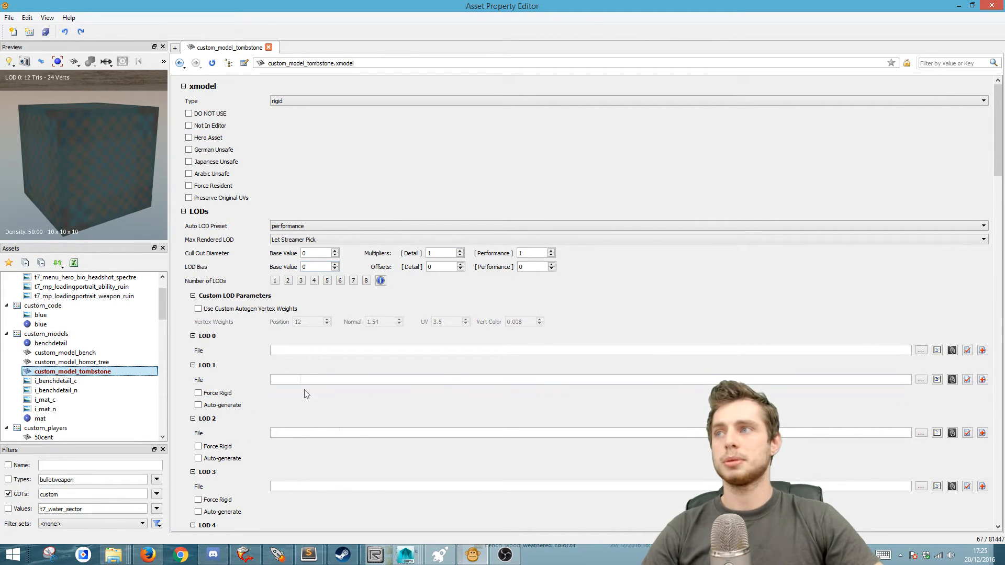
mouse_move(217, 353)
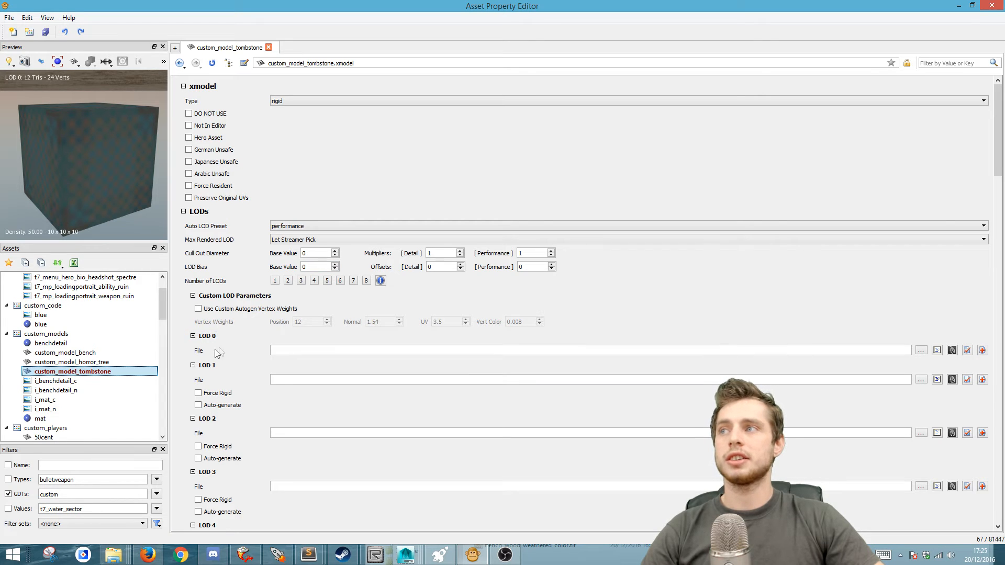
Step: Set the LOD 0 model file to the tombstone export from custom\misc
left_click(922, 350)
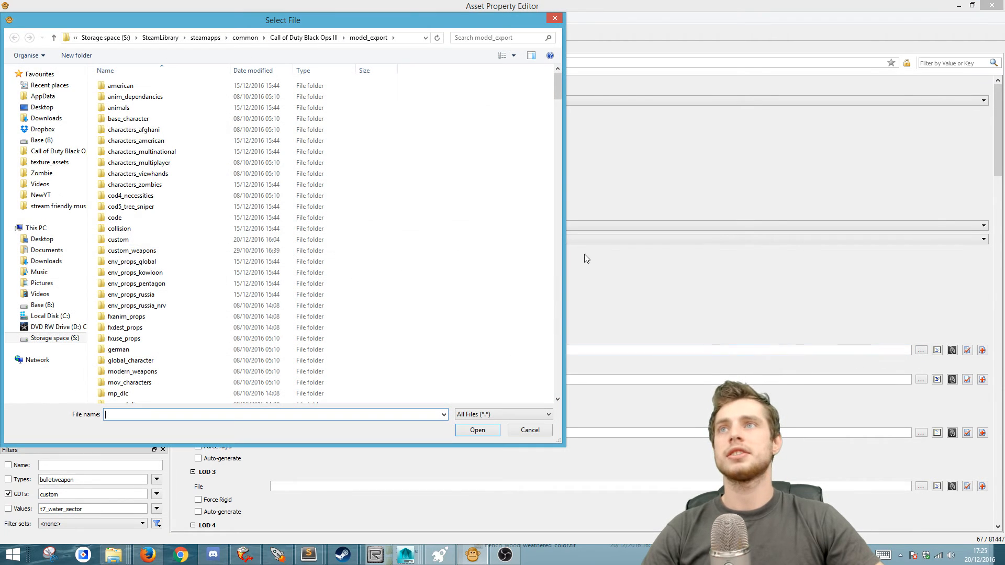
double_click(117, 239)
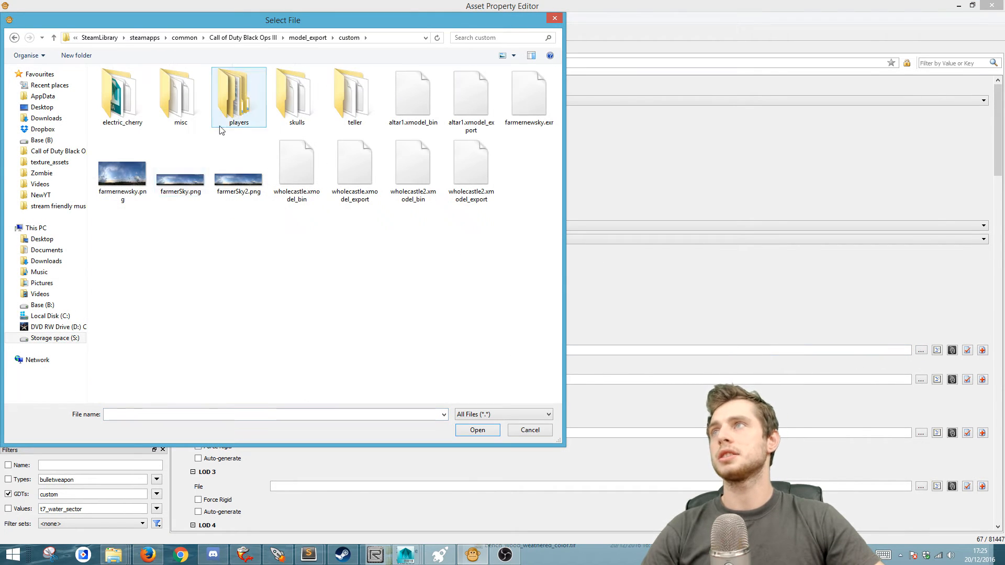
double_click(180, 93)
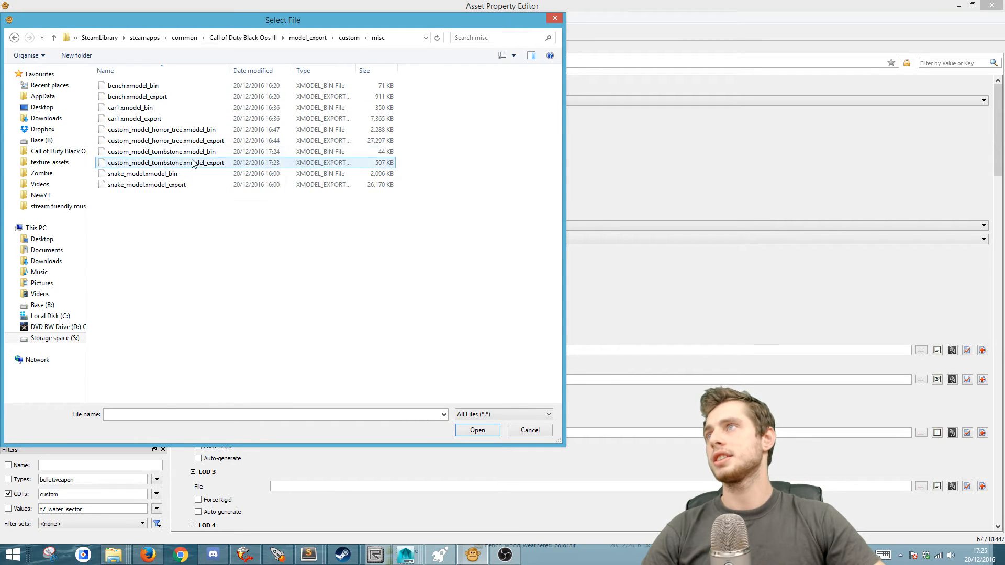
left_click(477, 430)
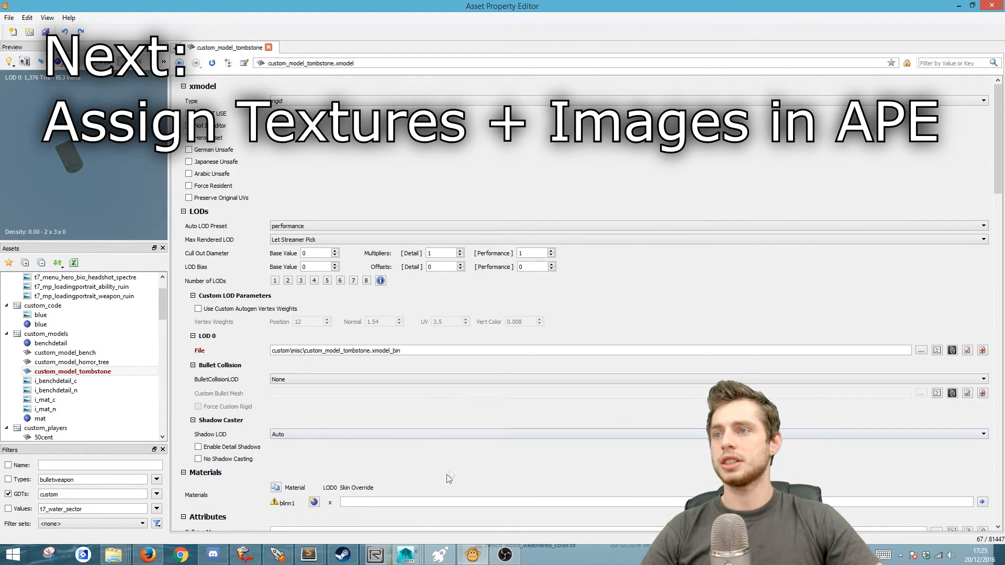
Step: Create a new blinn1 material asset from the Materials field
scroll("down", 3)
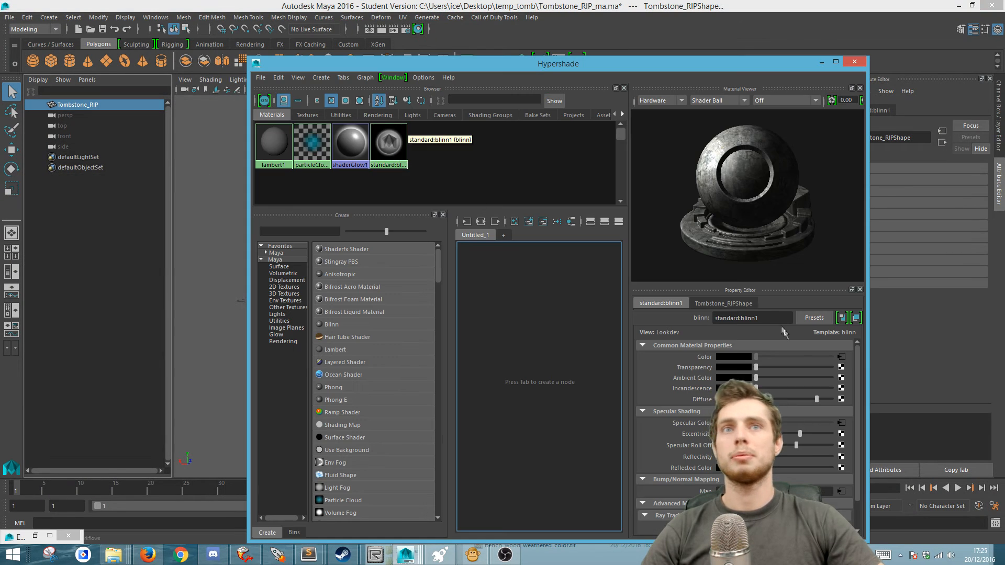
left_click(854, 61)
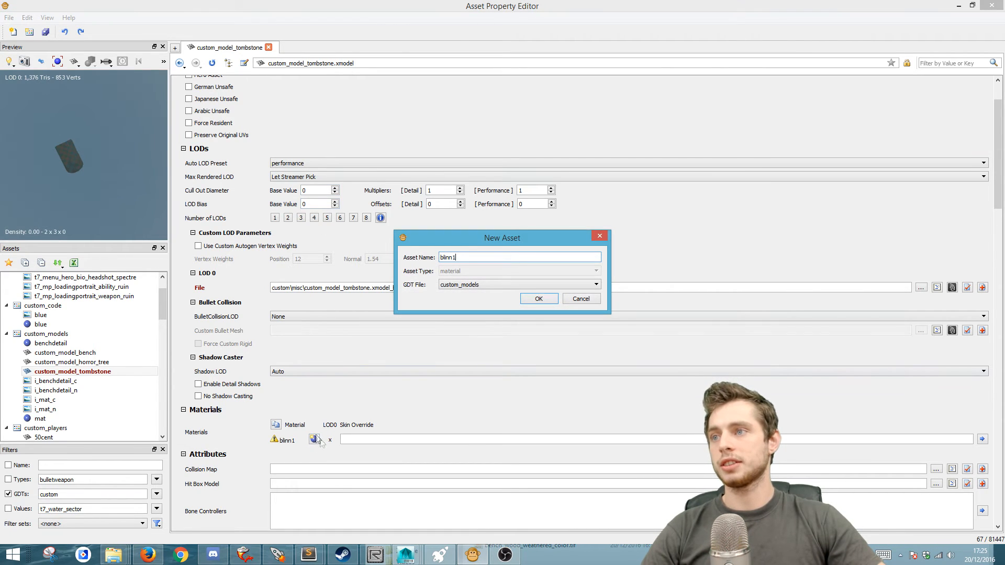
mouse_move(477, 313)
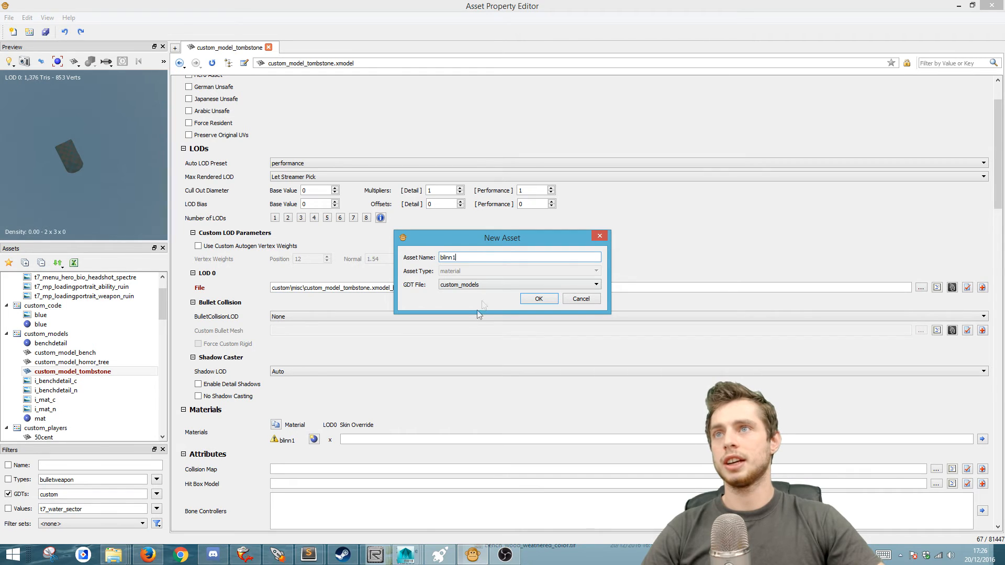
left_click(539, 298)
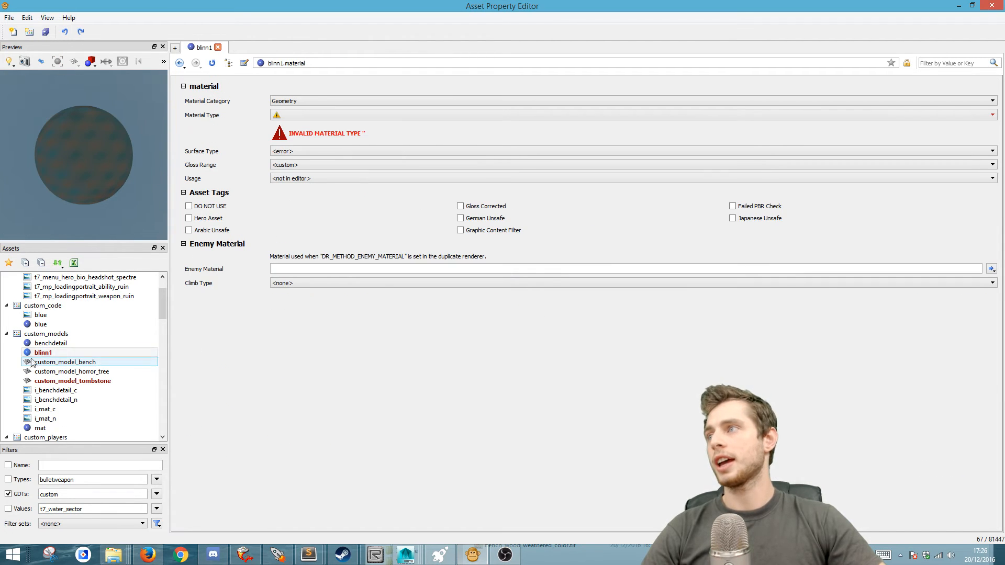
Step: Set blinn1 to lit, with concrete surface type and concrete gloss range
left_click(993, 115)
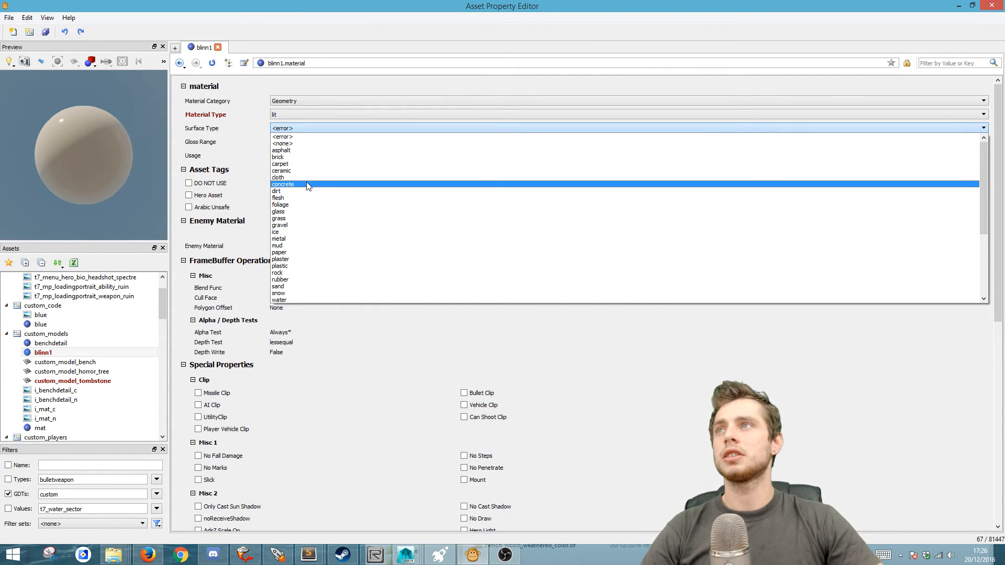
scroll("down", 3)
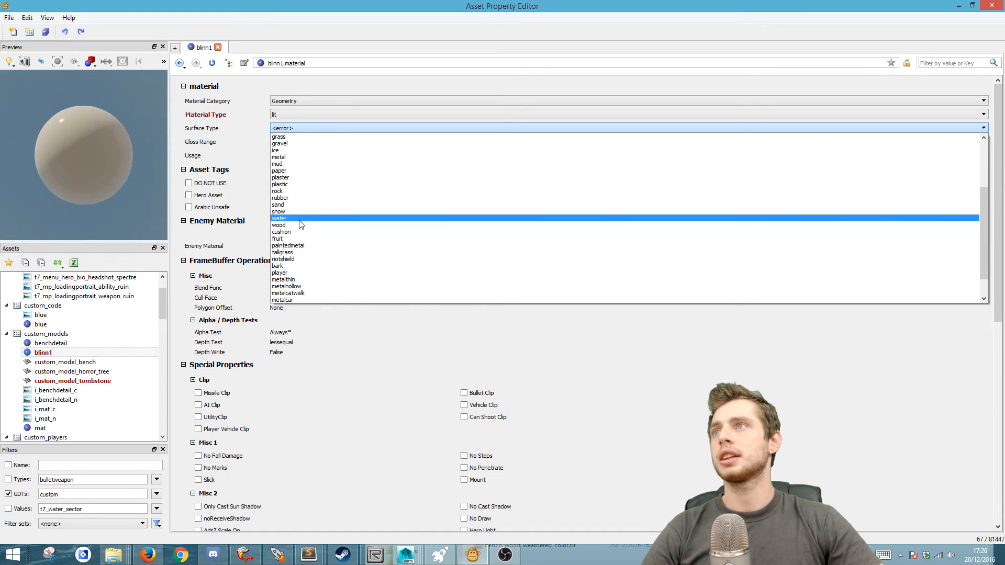
scroll("up", 3)
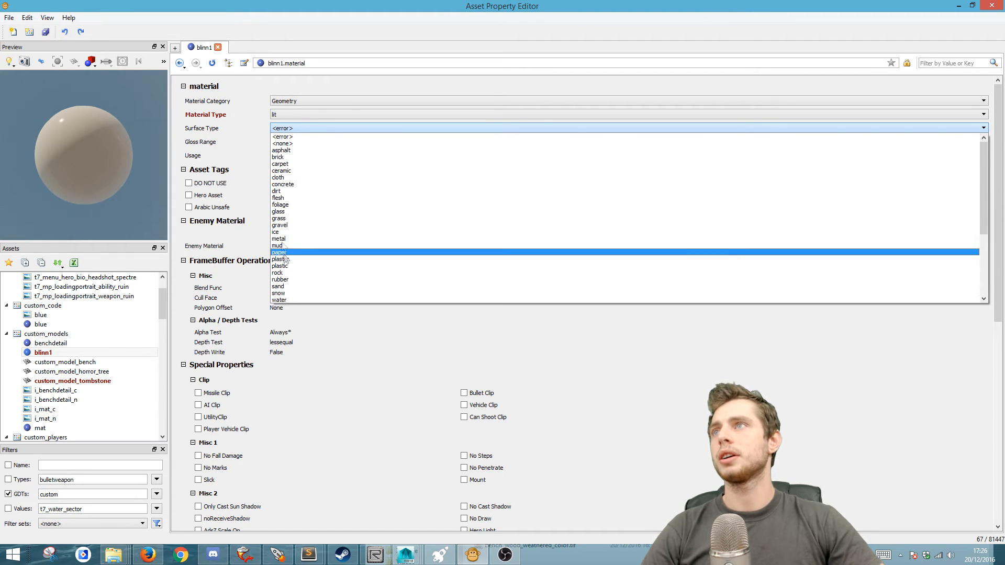
left_click(282, 185)
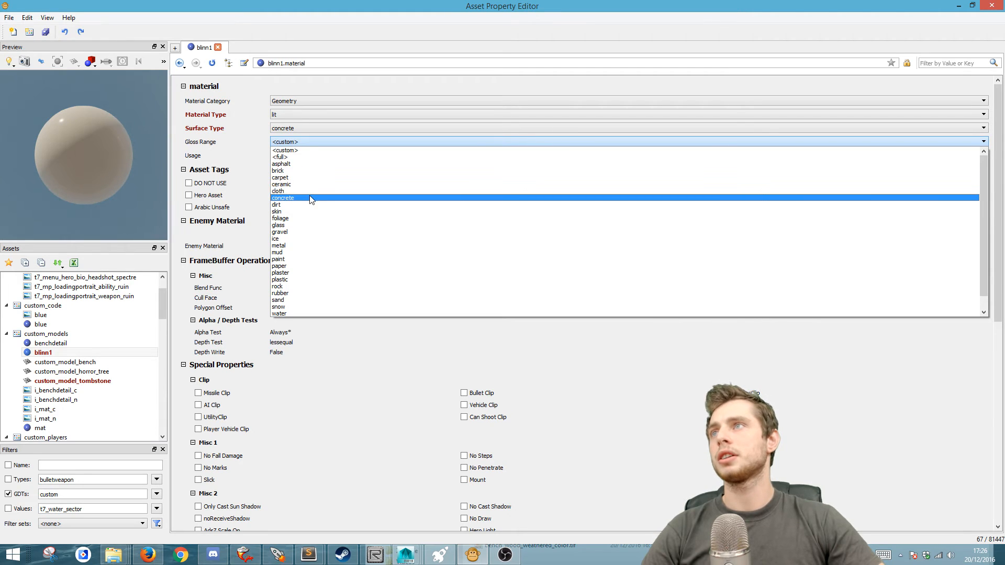
left_click(283, 197)
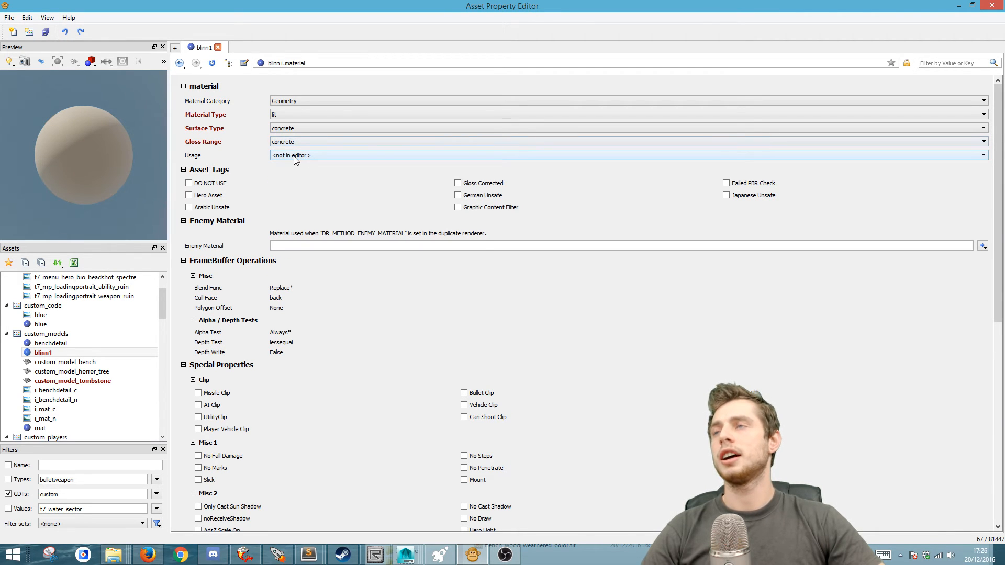
scroll("down", 3)
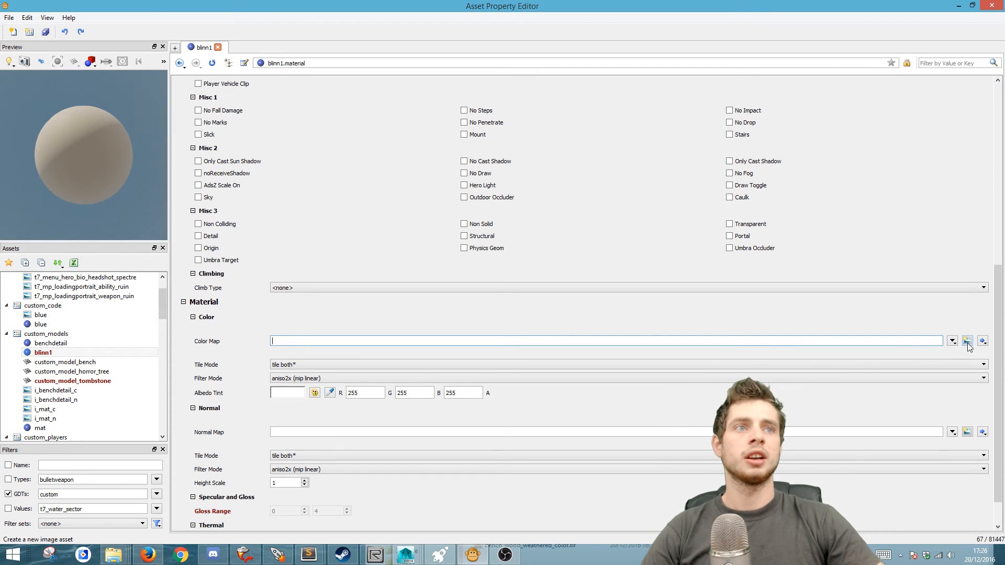
Step: Create the i_blinn1_c colour map image using Standard_D.tif
left_click(982, 341)
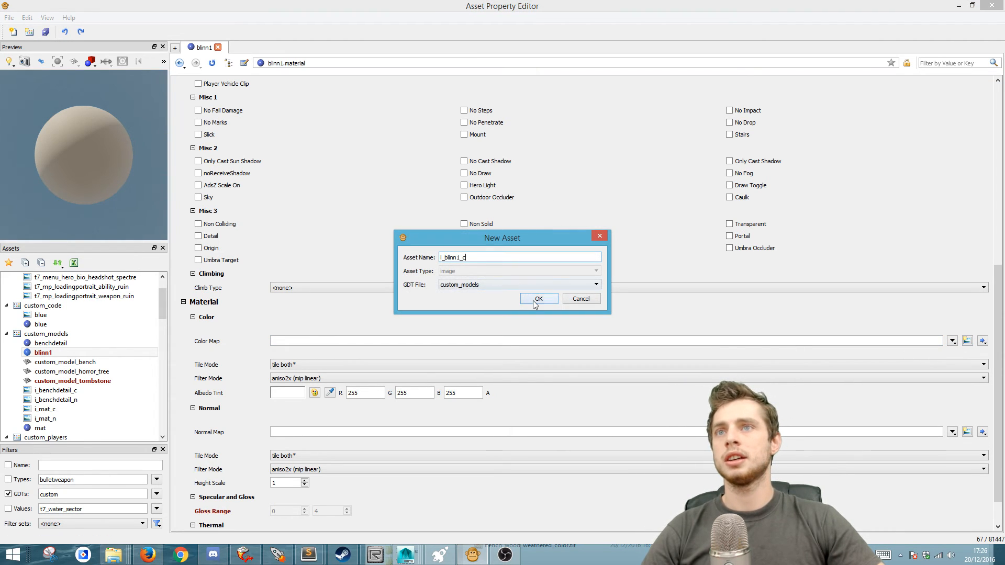
left_click(538, 299)
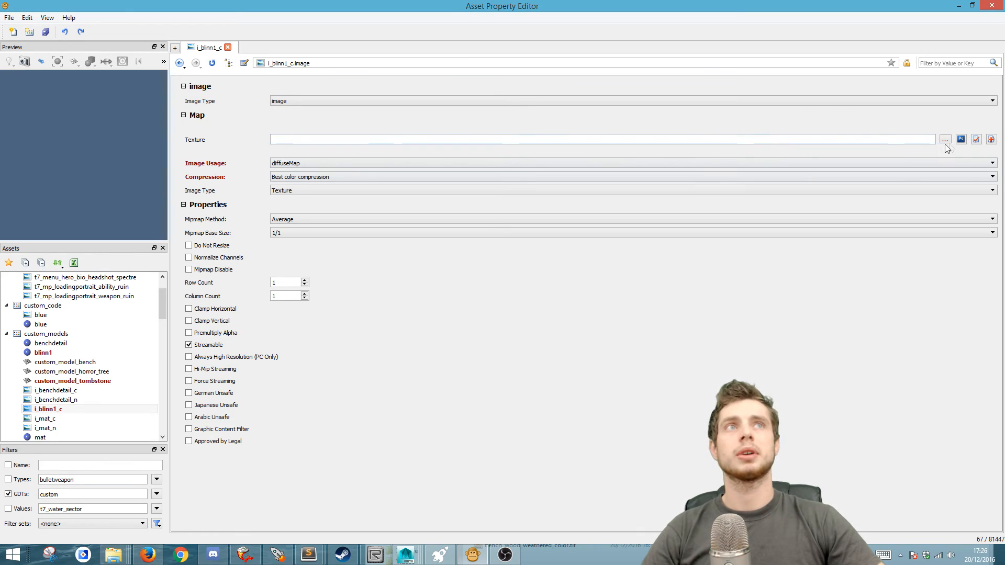
left_click(945, 139)
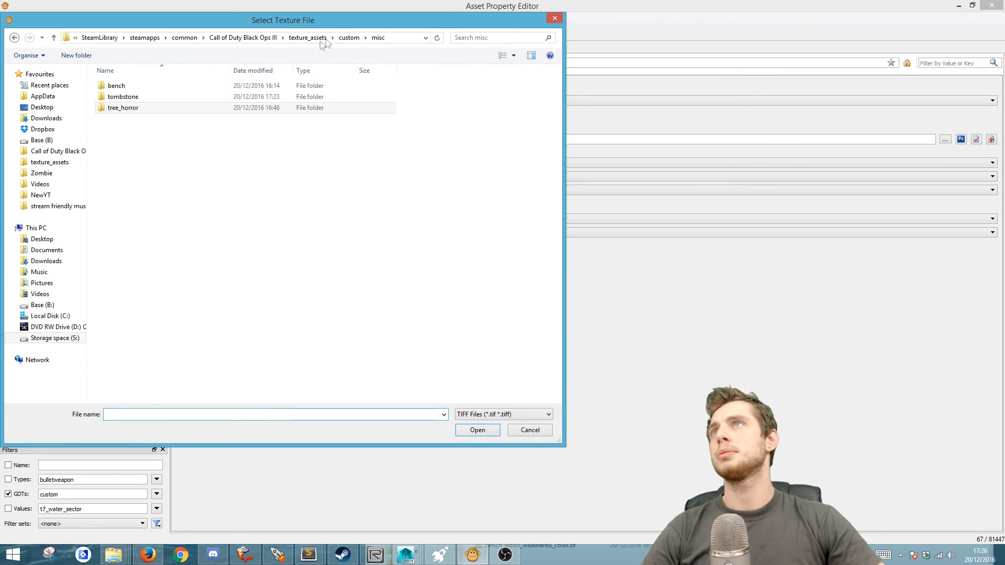
double_click(123, 97)
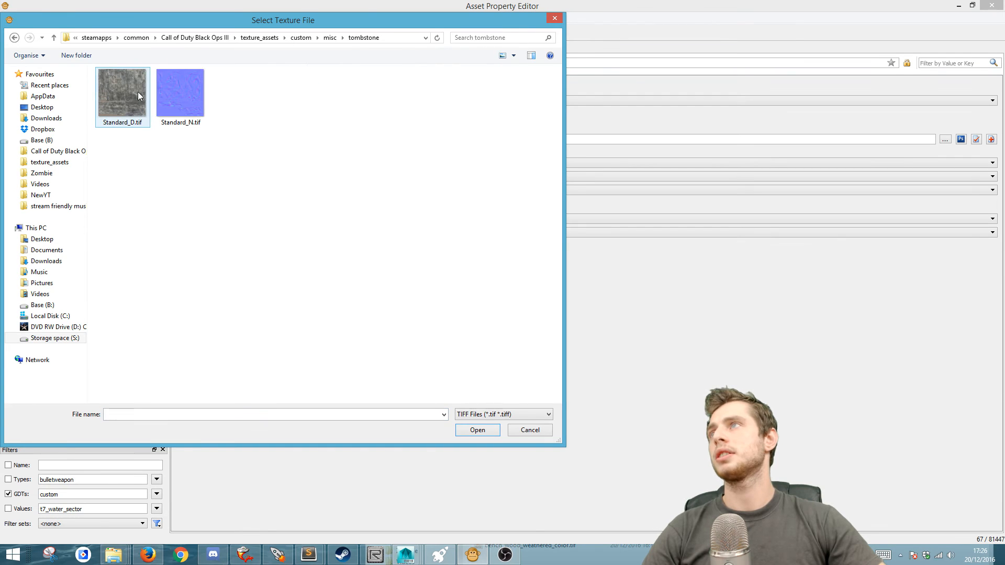
left_click(477, 431)
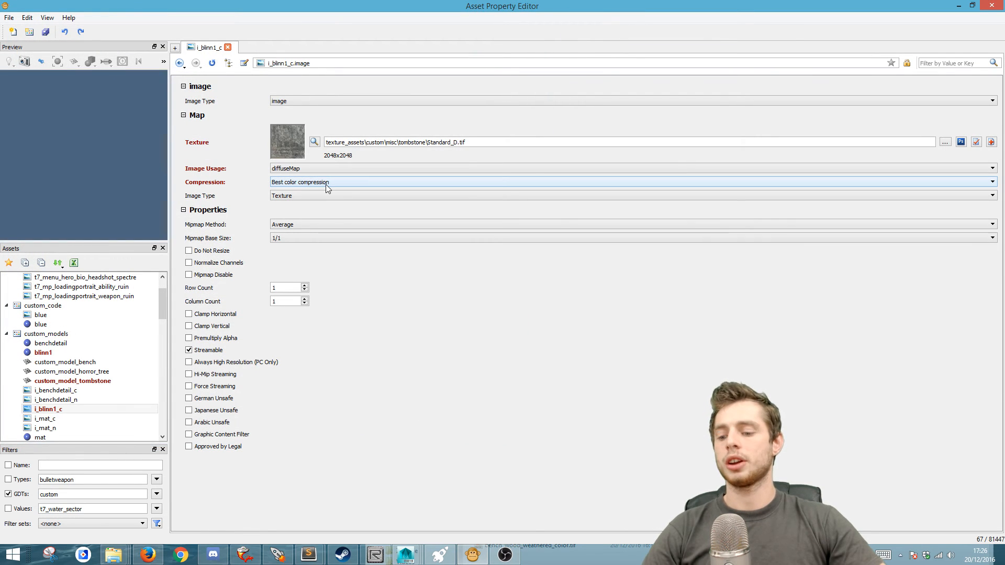
Step: Reopen blinn1 and create the i_blinn1_n normal map image from Standard_N.tif
left_click(50, 343)
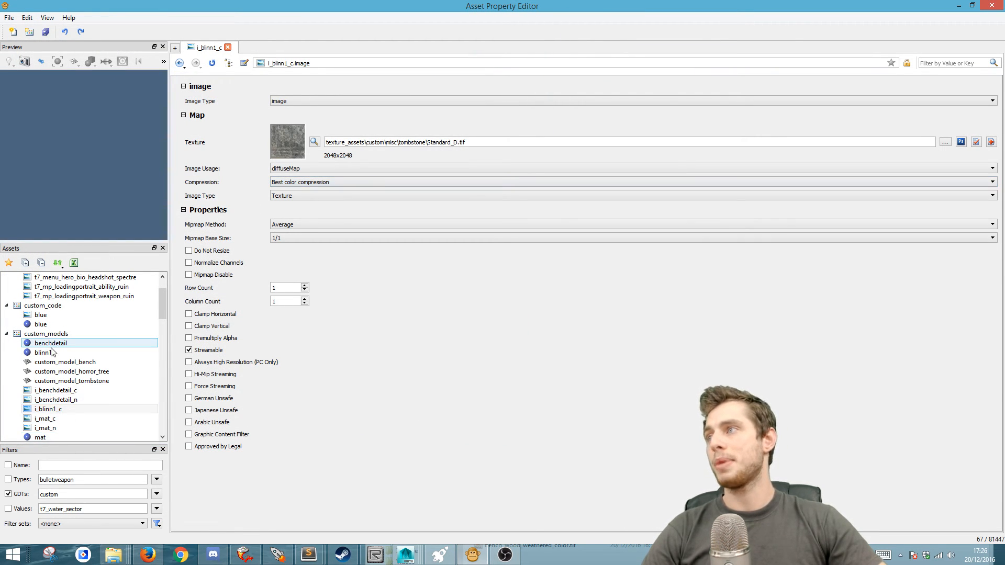
left_click(44, 351)
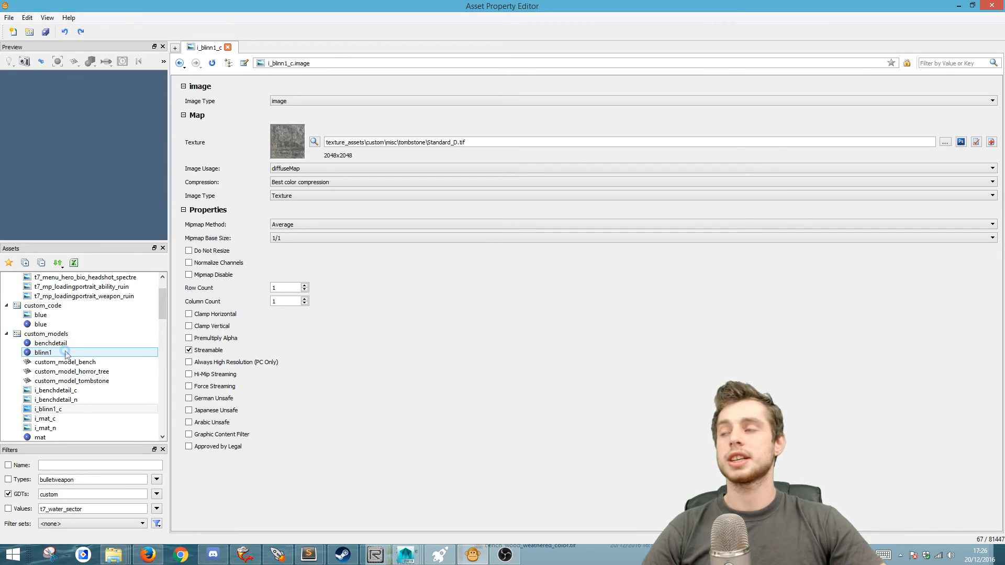
double_click(43, 352)
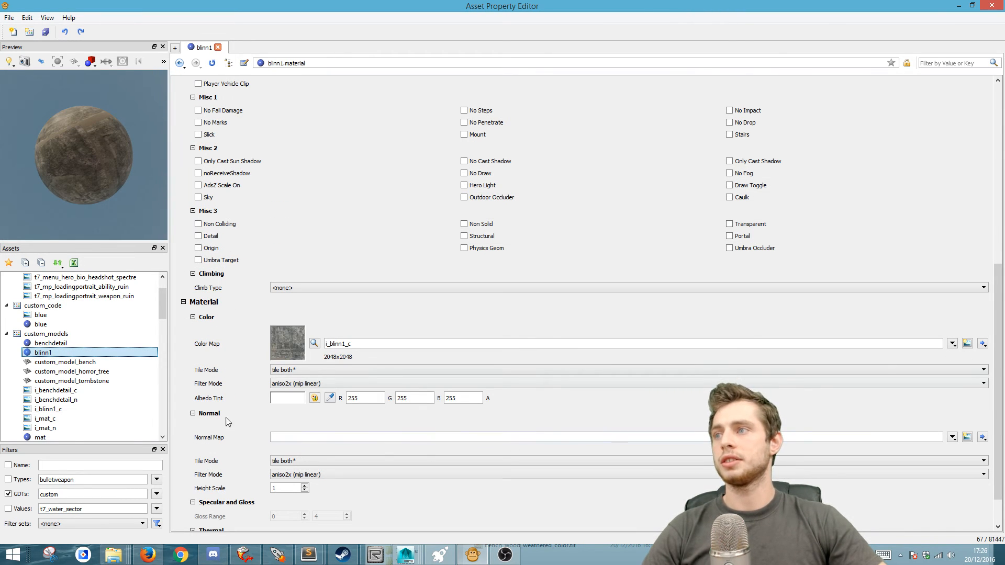
left_click(967, 437)
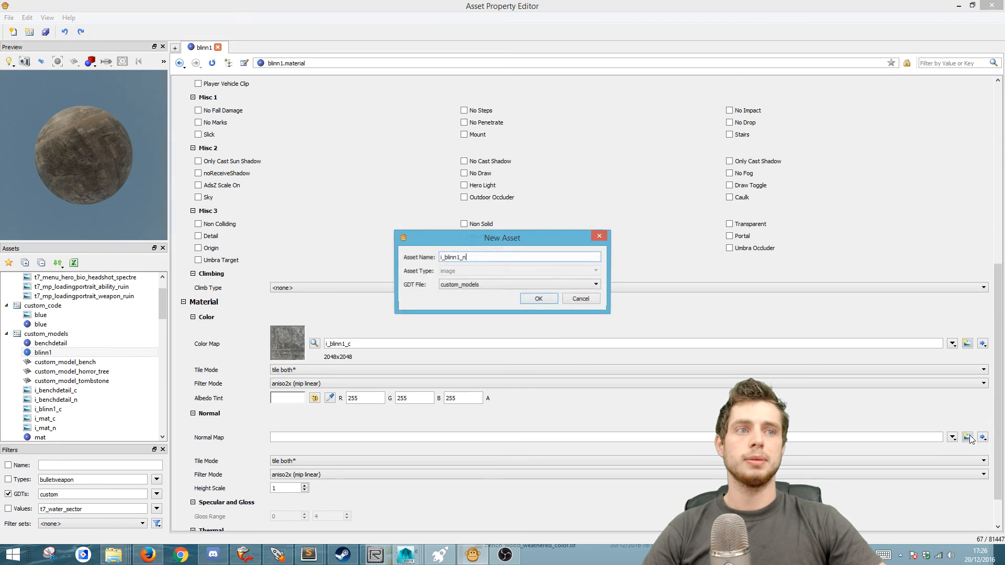
left_click(537, 298)
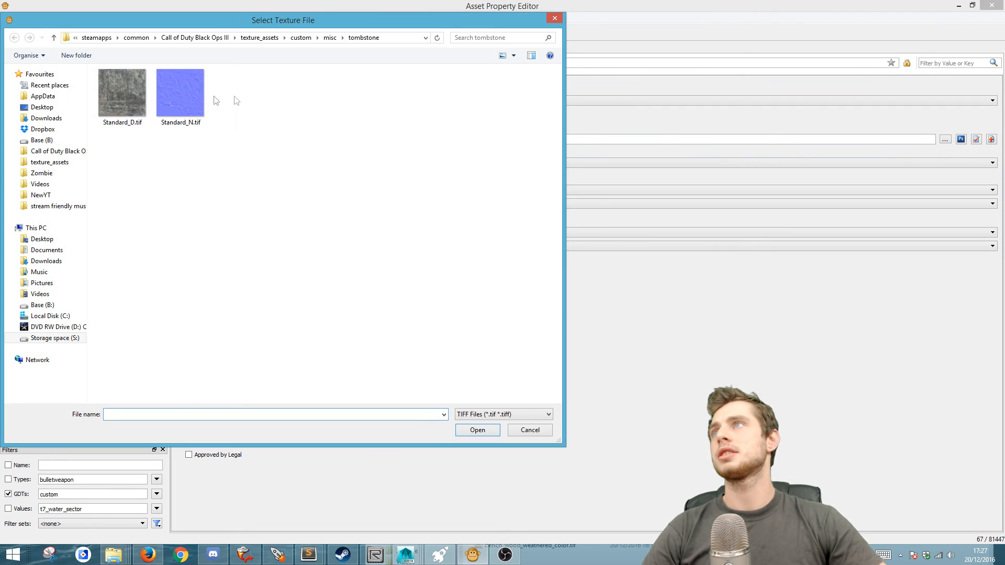
left_click(477, 429)
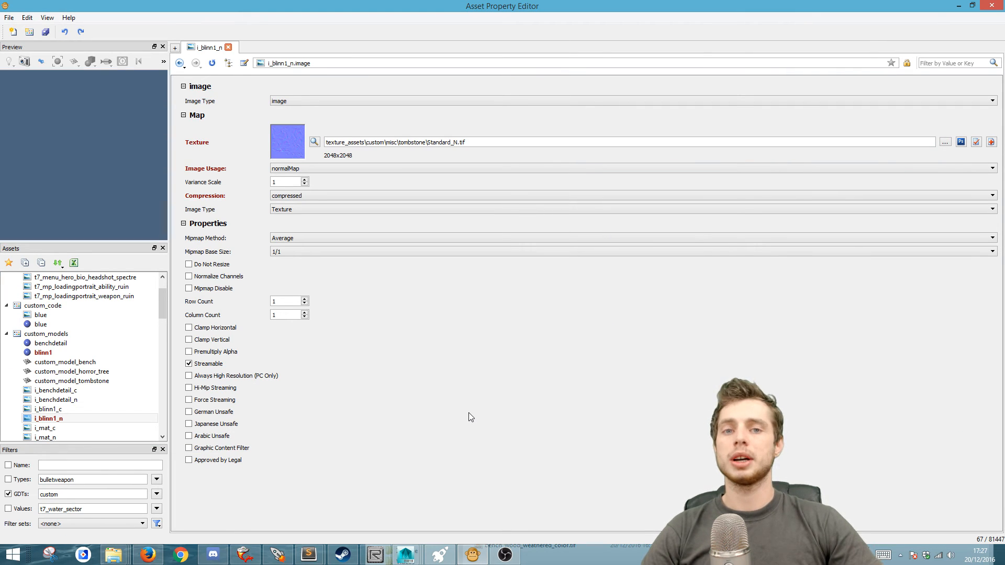
mouse_move(459, 424)
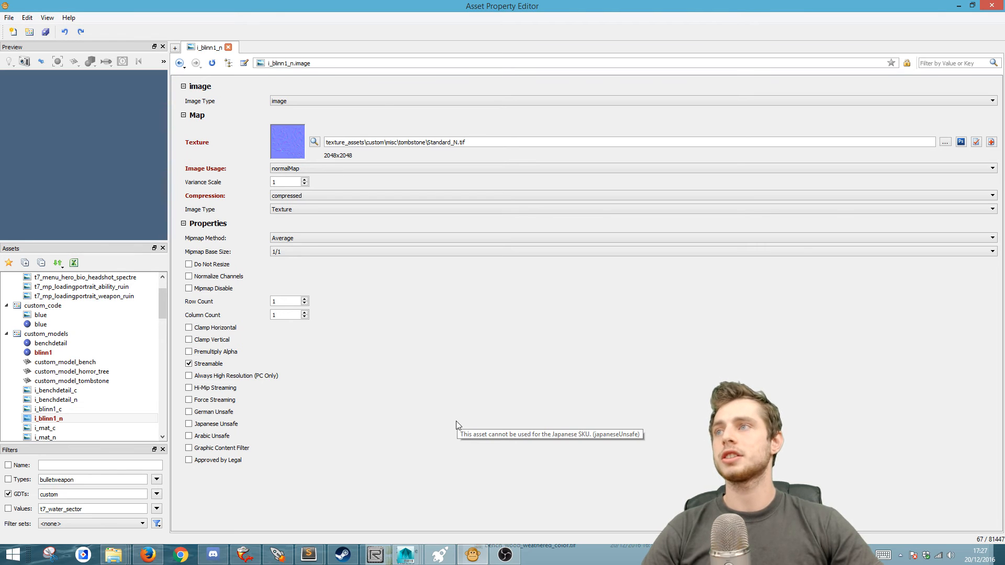
mouse_move(240, 370)
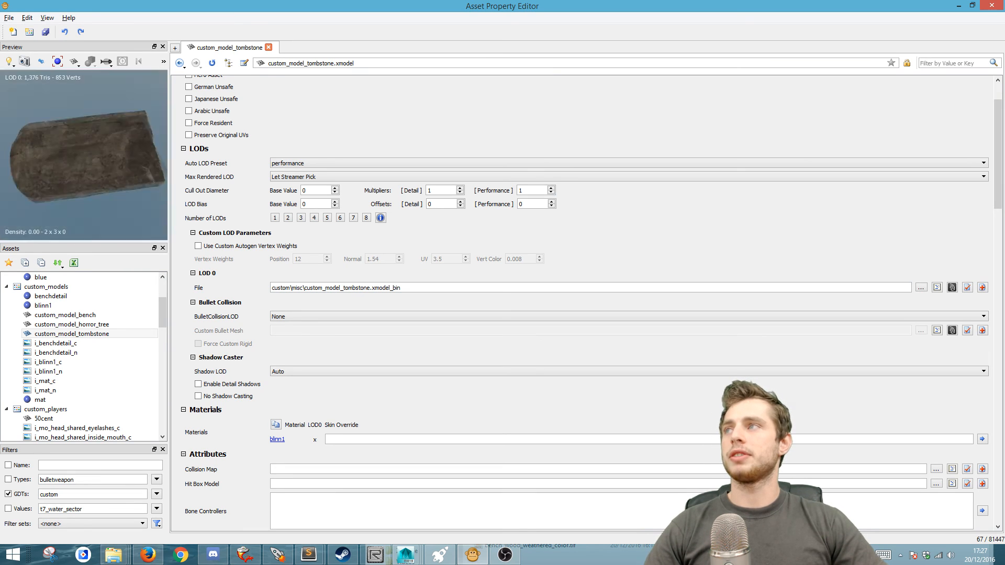
Step: Save all asset changes with the Save All toolbar button
left_click(45, 32)
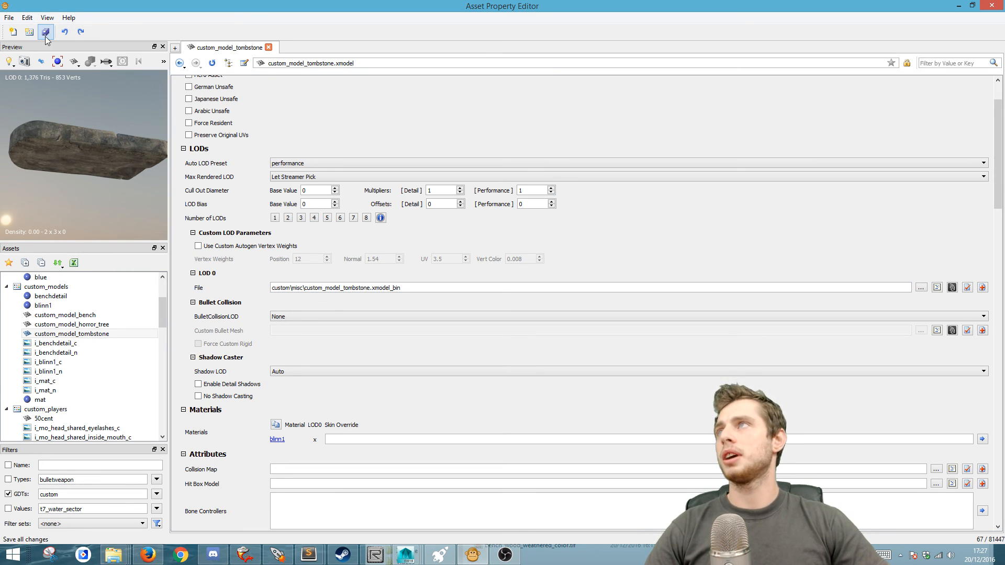